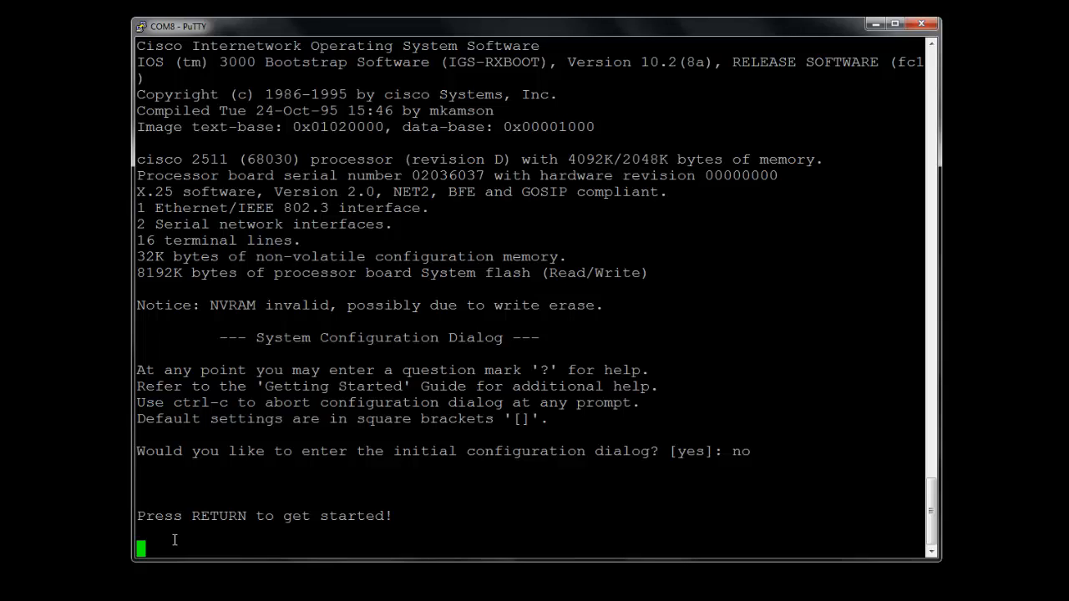
Step: Enter configuration mode on the router and set its hostname to TermServer
key(Return)
text(host)
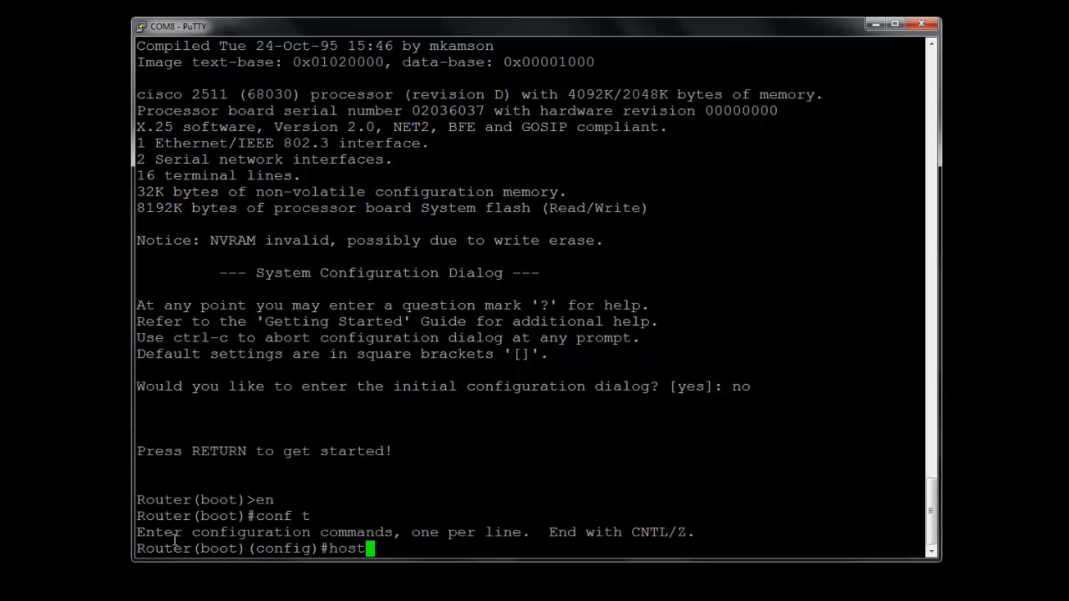
text(name)
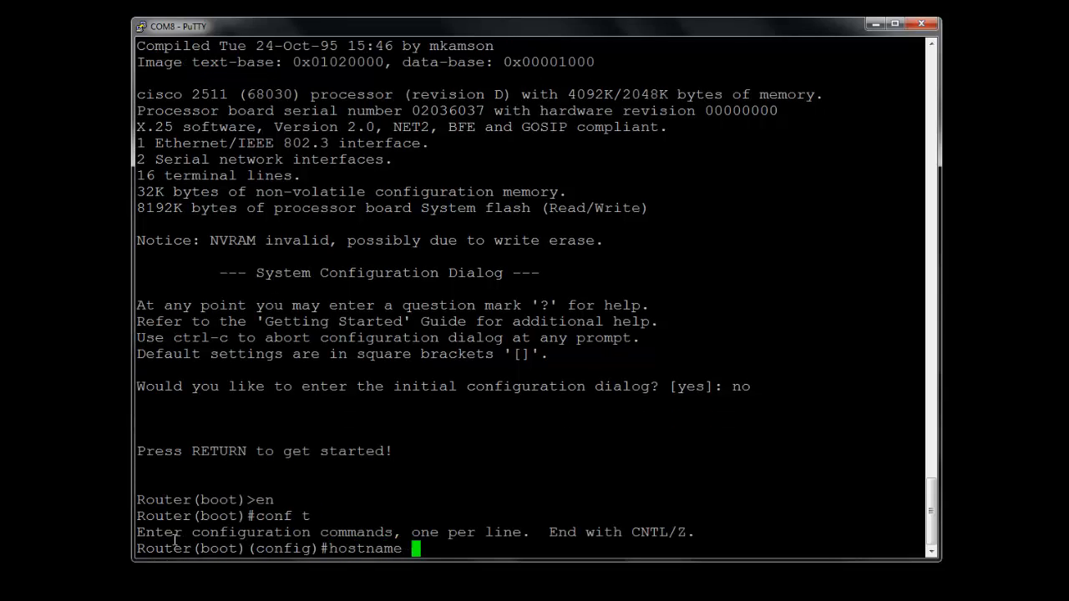
text(Ter)
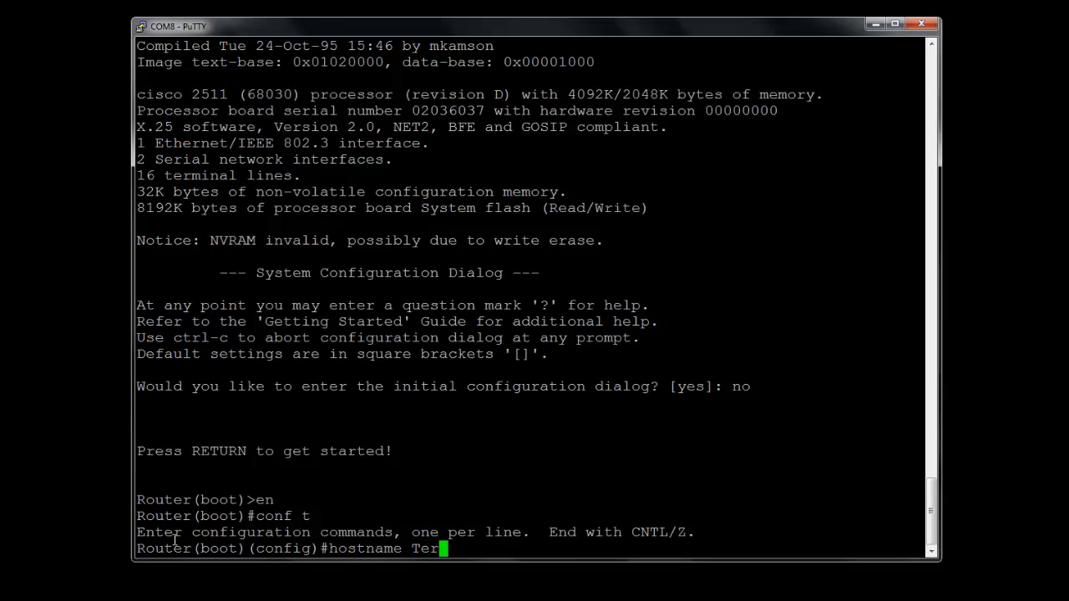
text(mServer)
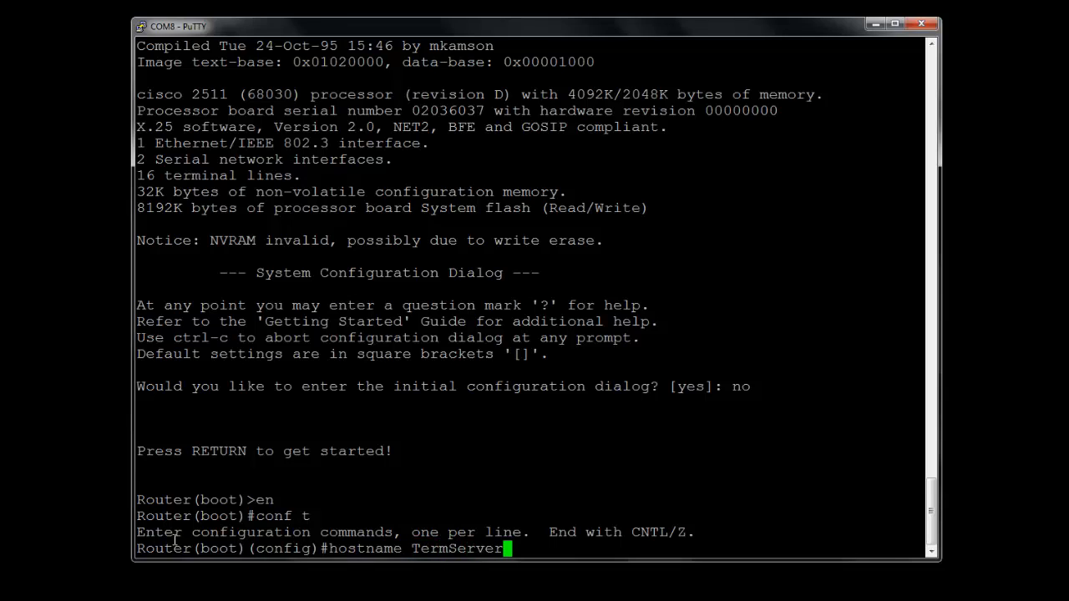
key(Return)
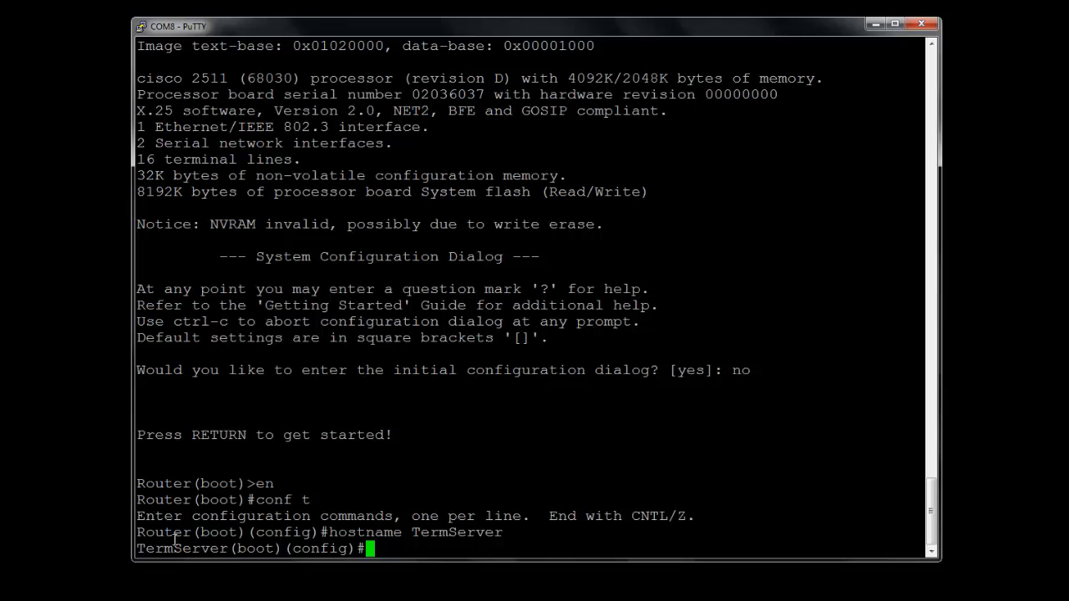
Step: Configure lines 1-16 to accept telnet as their input transport
text(lin)
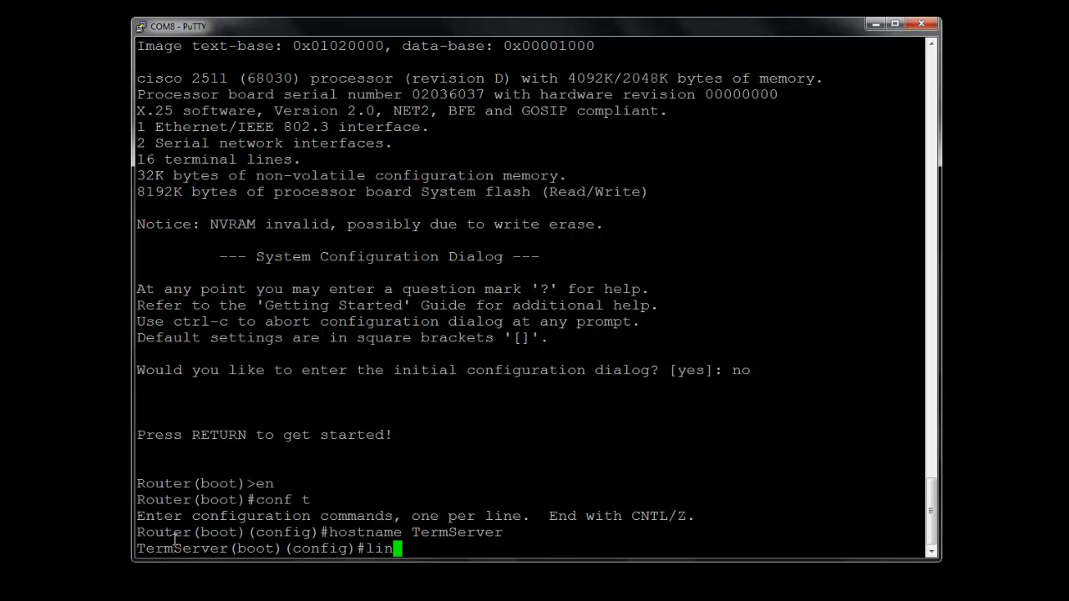
text(e 1 16)
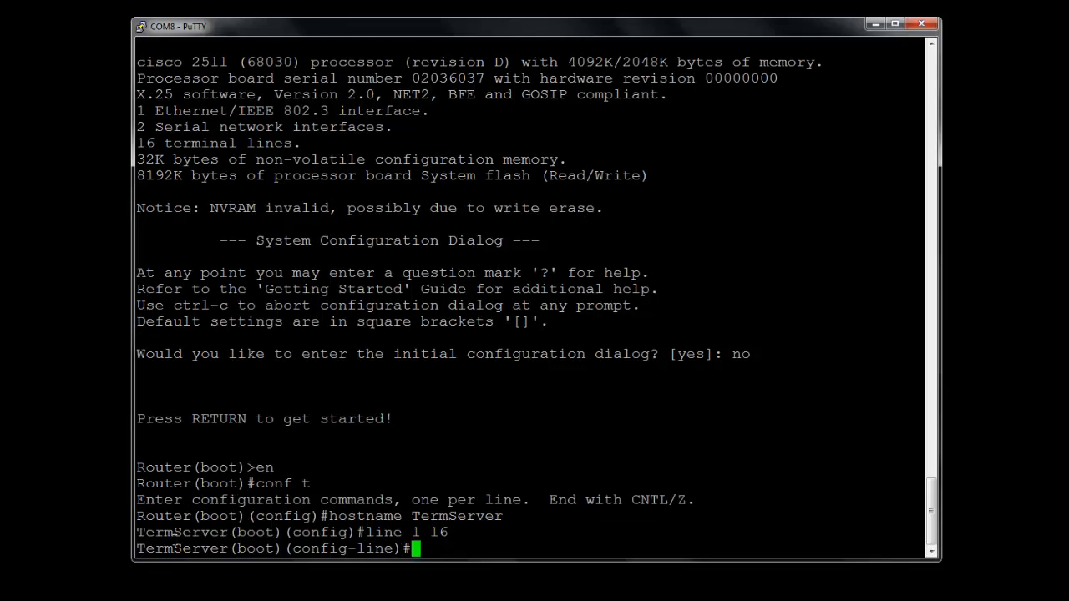
text(transport)
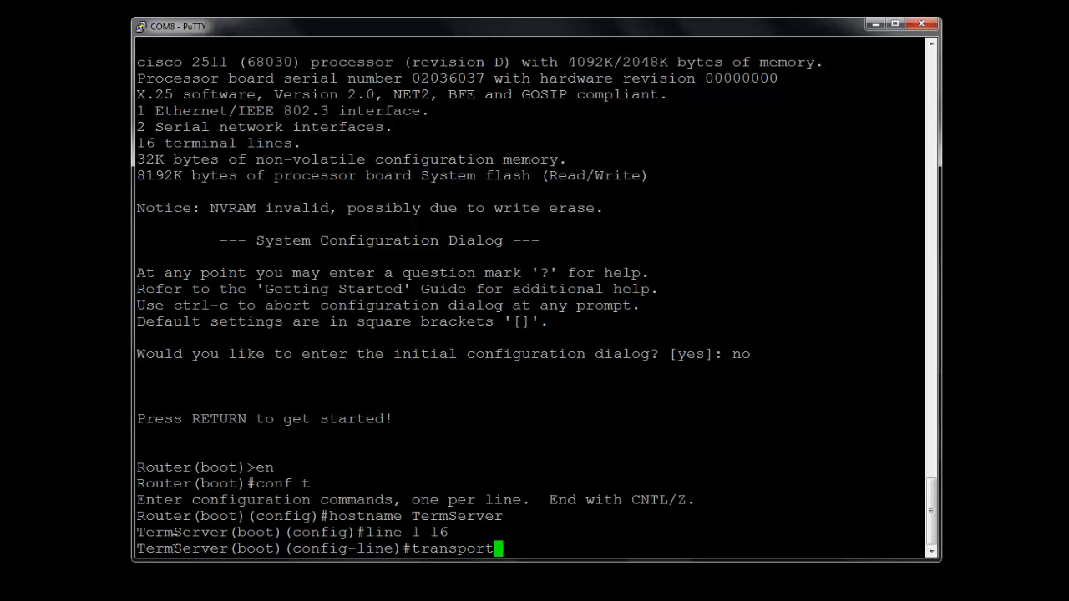
text(input)
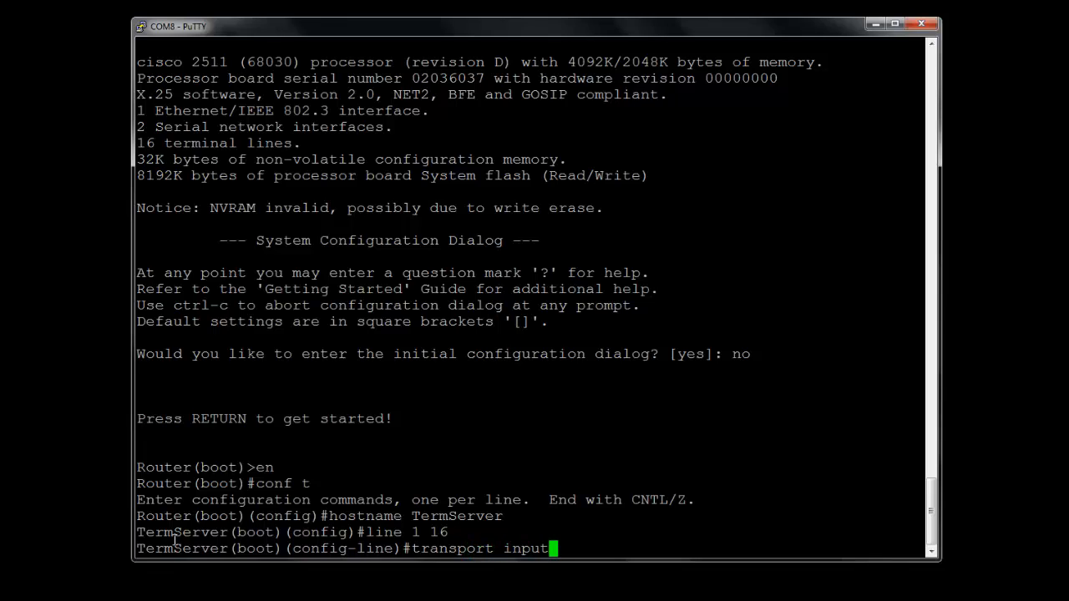
text(teln)
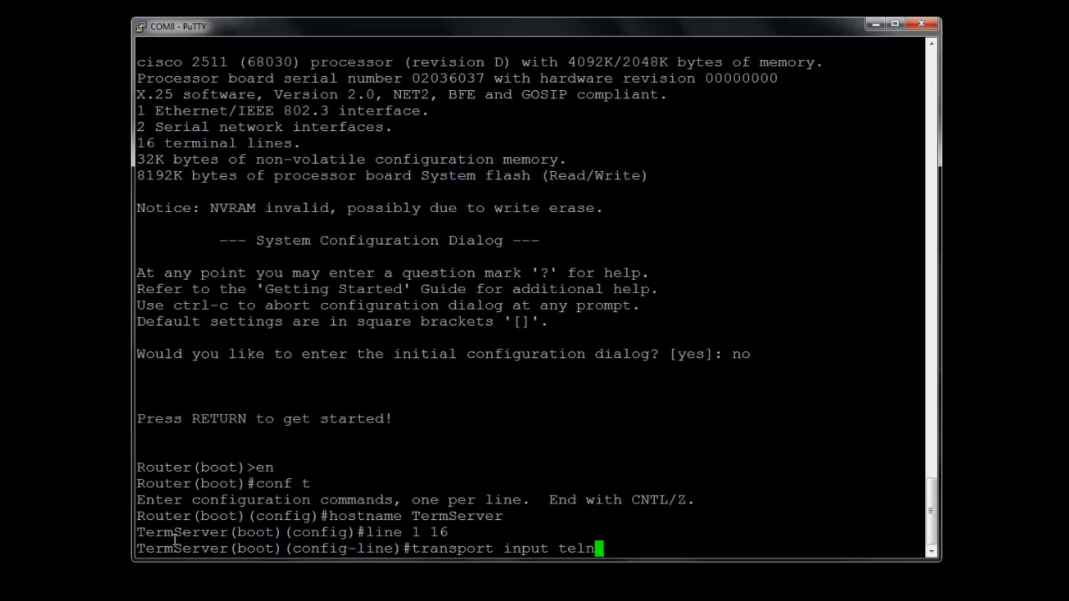
key(Return)
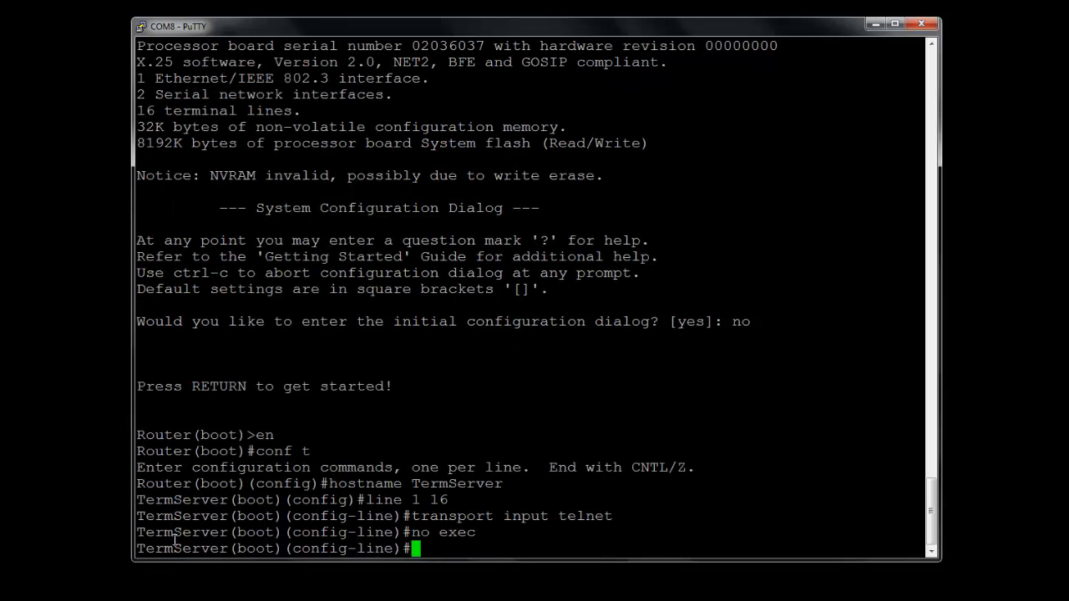
Step: Set no exec and exec-timeout 0 0 on those lines, then return to global configuration
text(exec-)
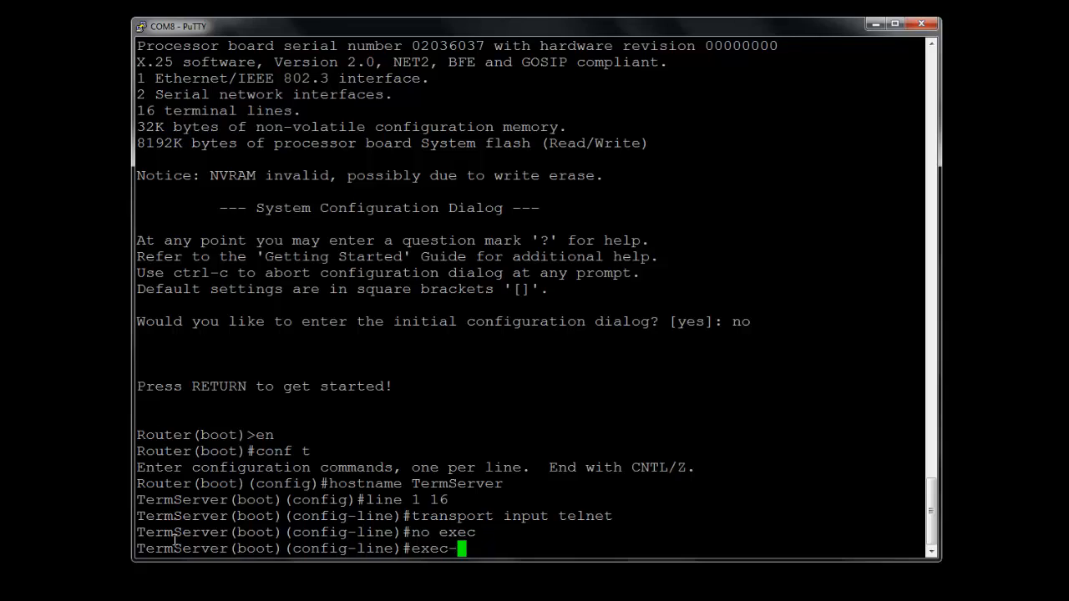
text(timeout 0 0)
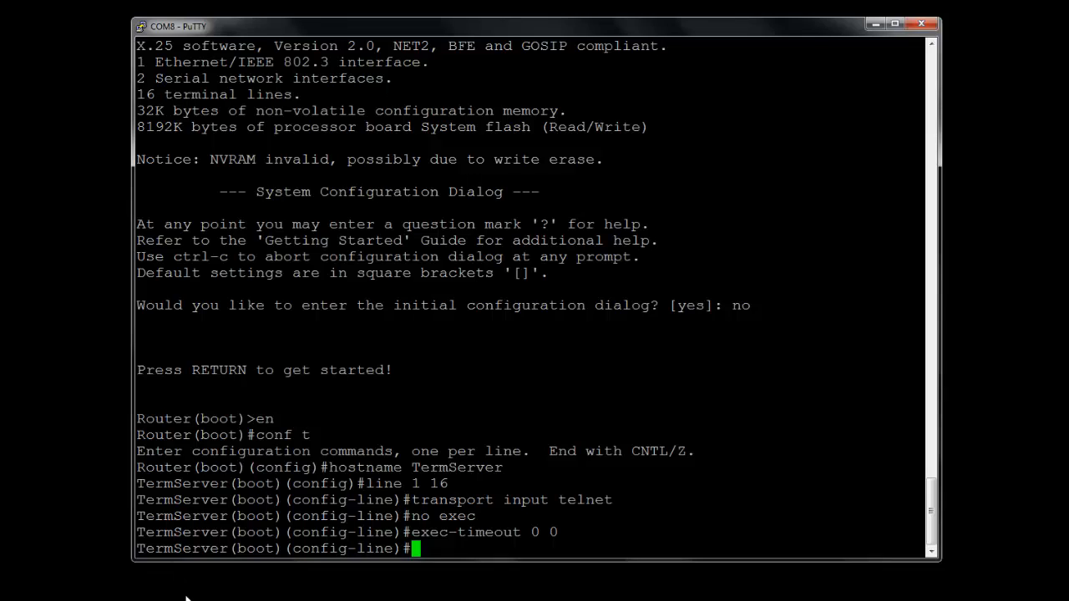
double_click(435, 499)
text(exit)
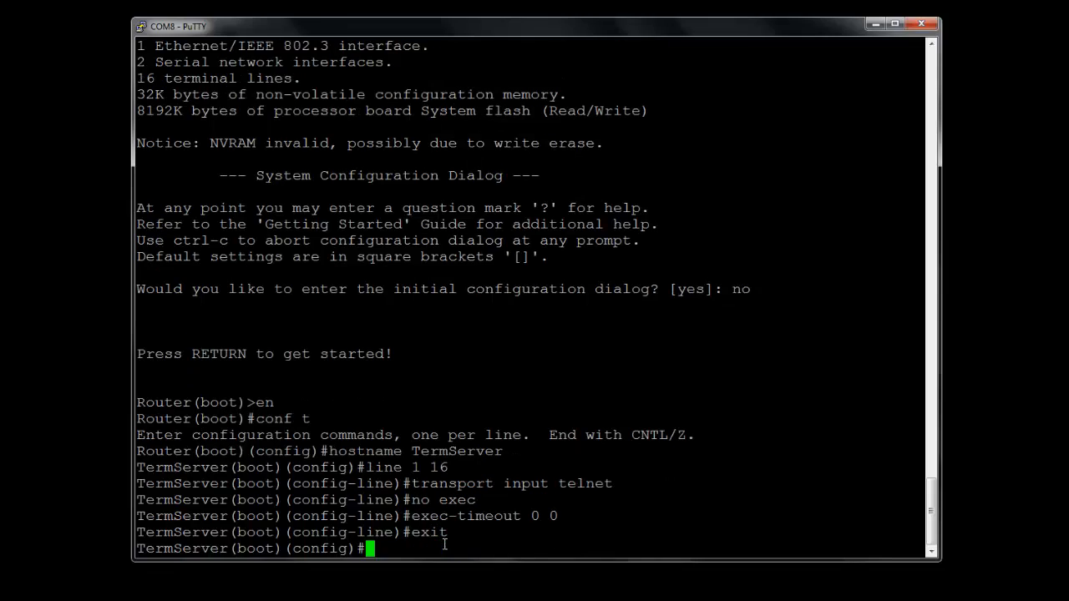
Step: Add the host mapping PNS-R1 on port 2001 pointing to 10.10.10.10
text(ip host)
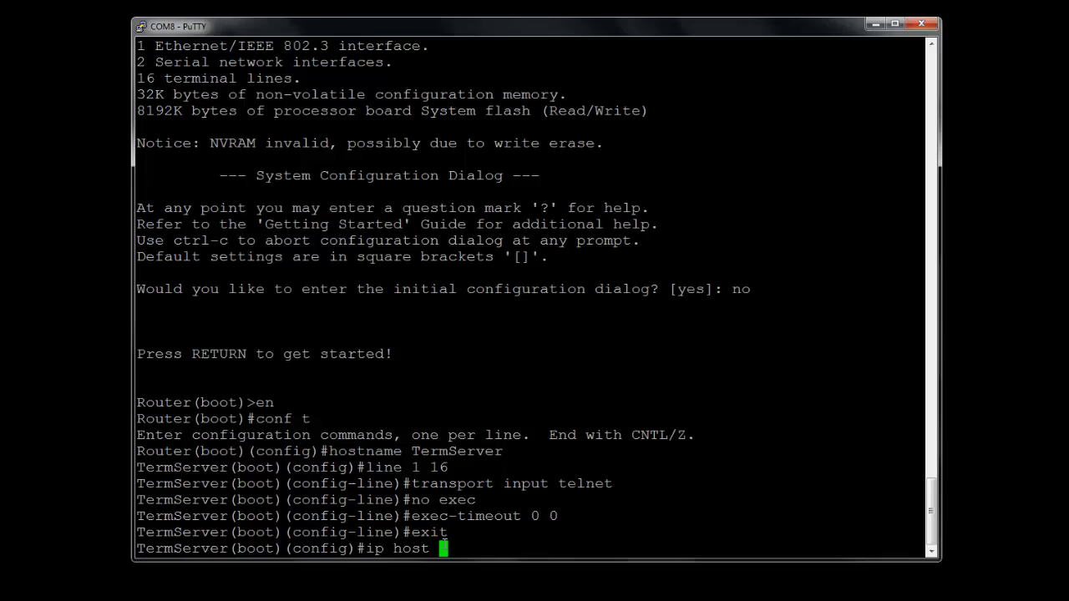
text(DNS)
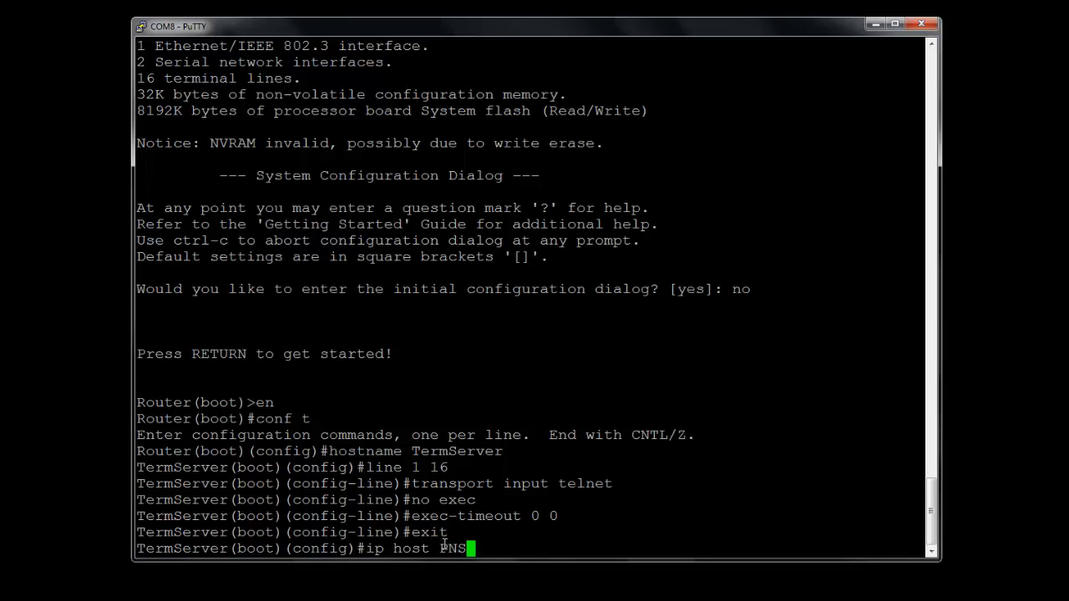
text(-)
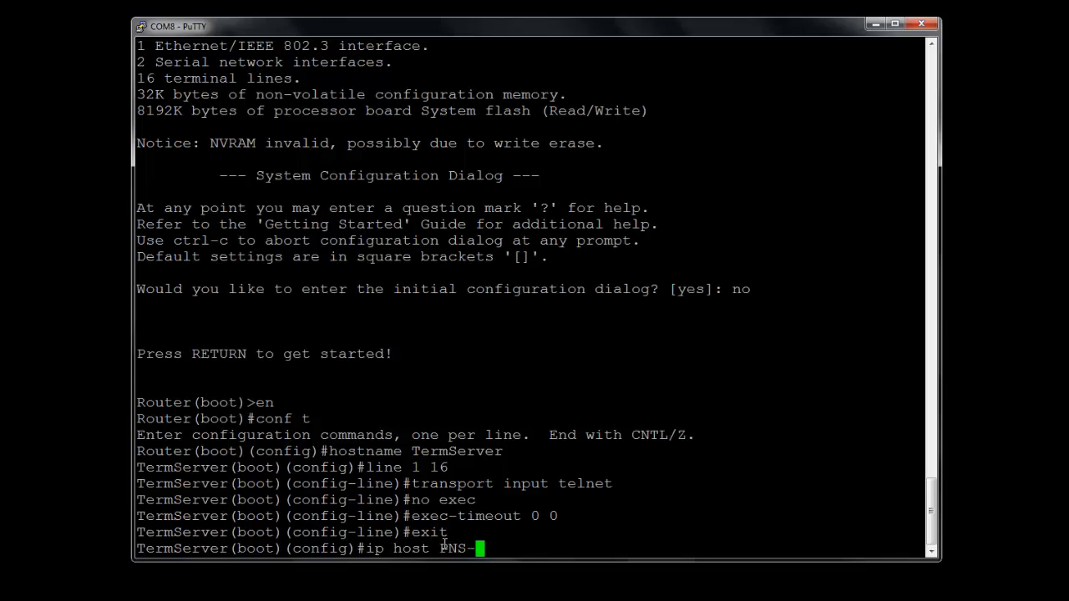
text(R1)
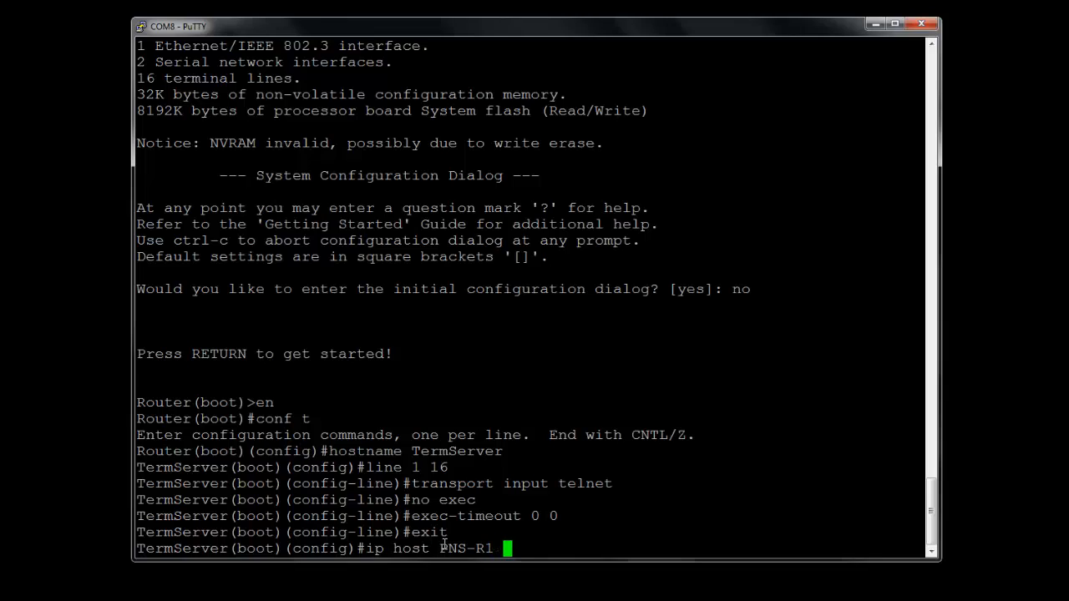
text(2001)
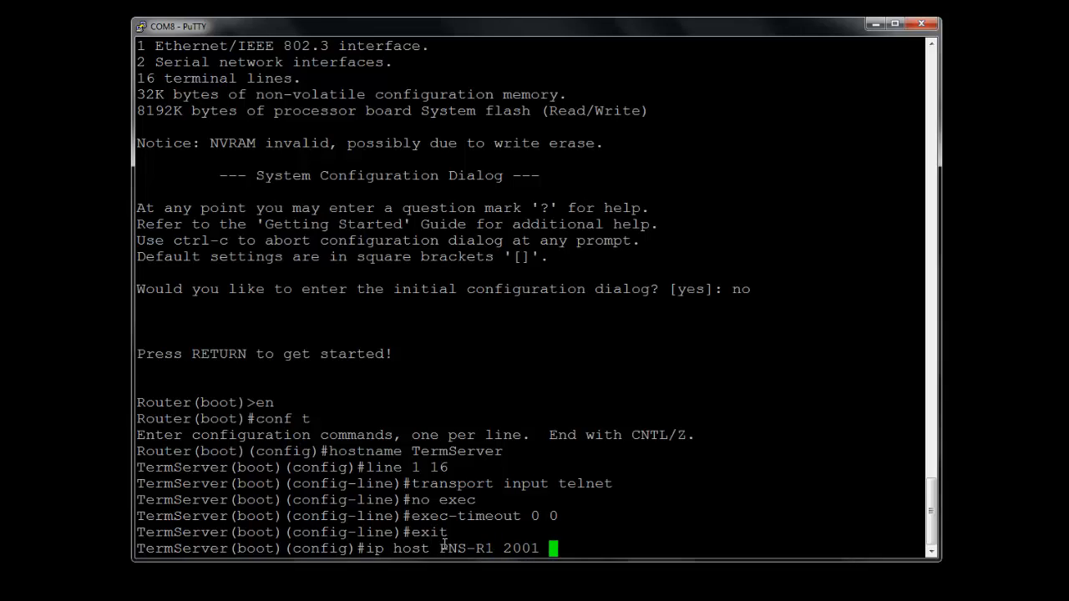
text(10.10.1)
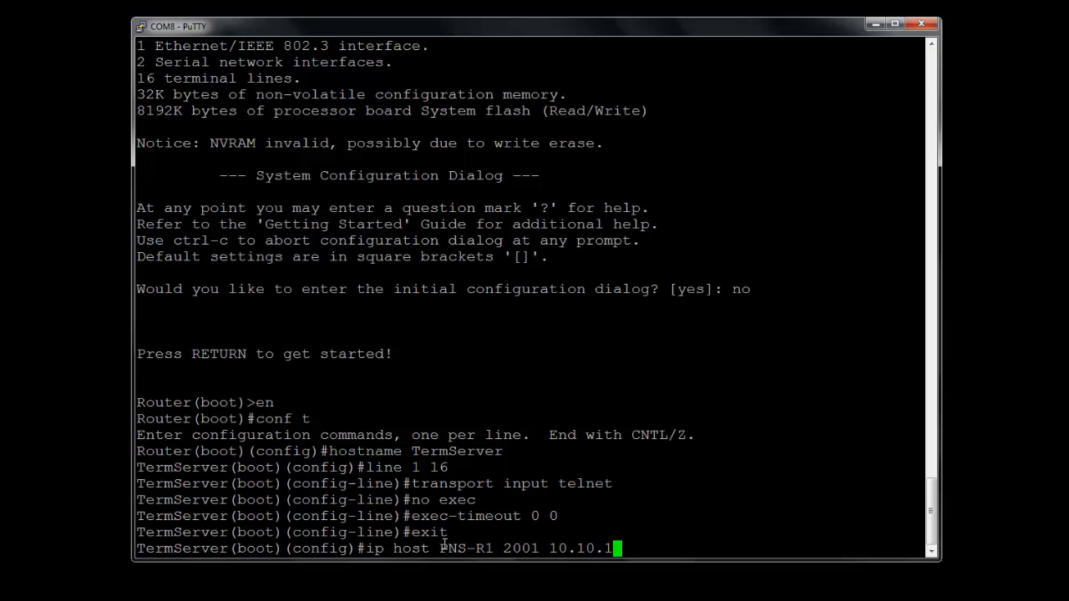
key(Return)
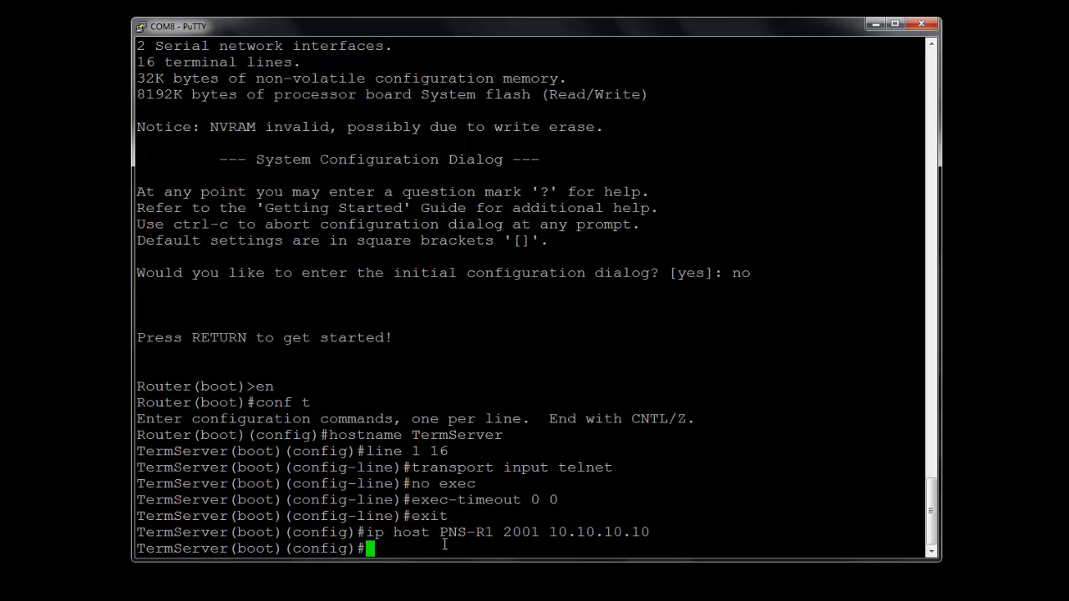
Step: Add host mappings PNS-S1 on port 2002 and PNS-R2 on port 2003, both to 10.10.10.10
text(ip host PNS)
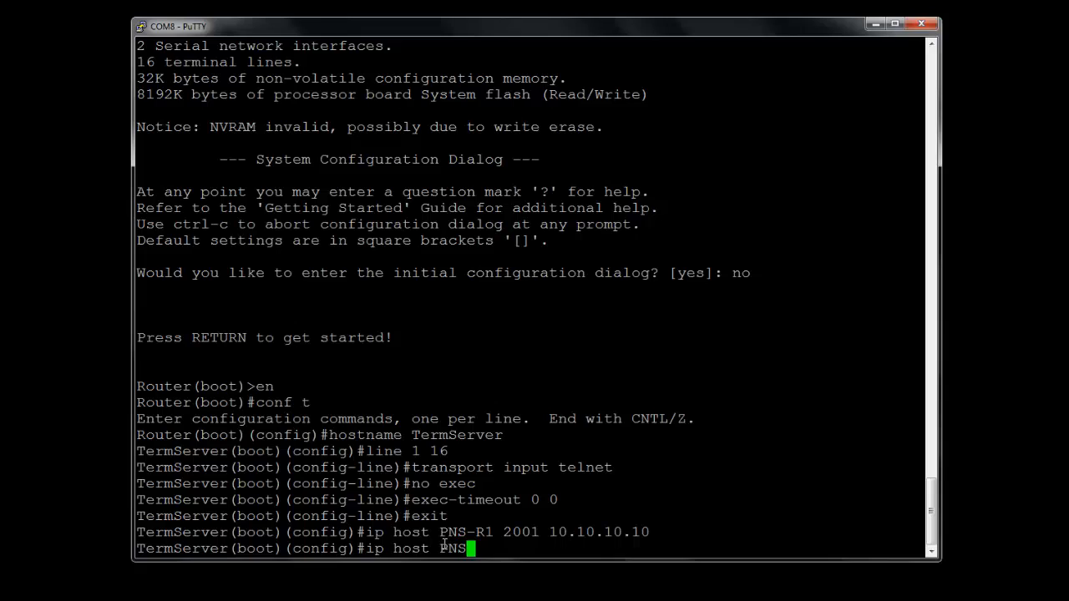
text(-S1)
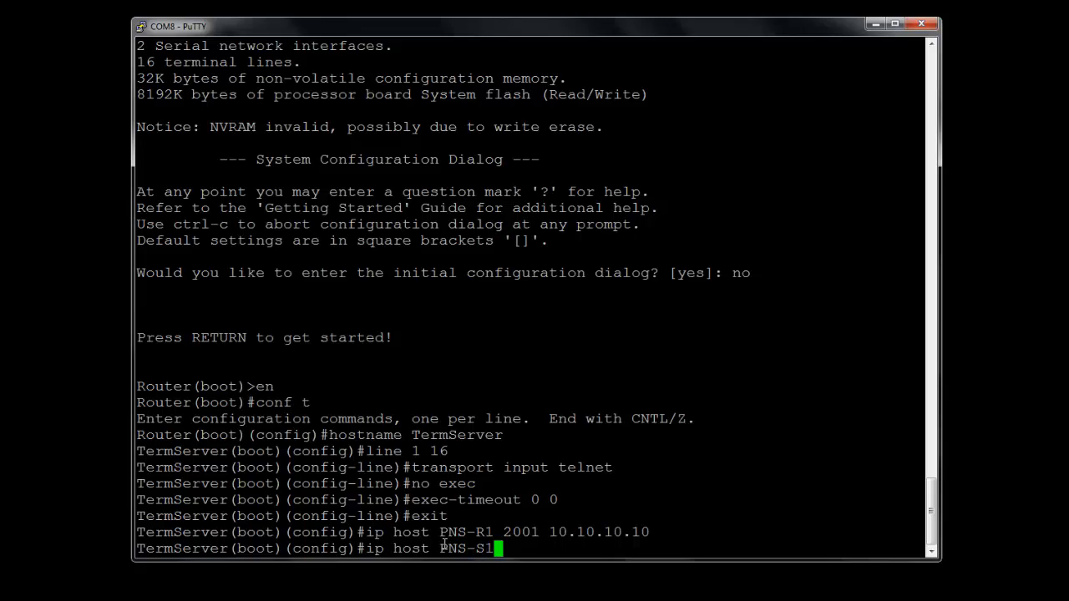
text(200)
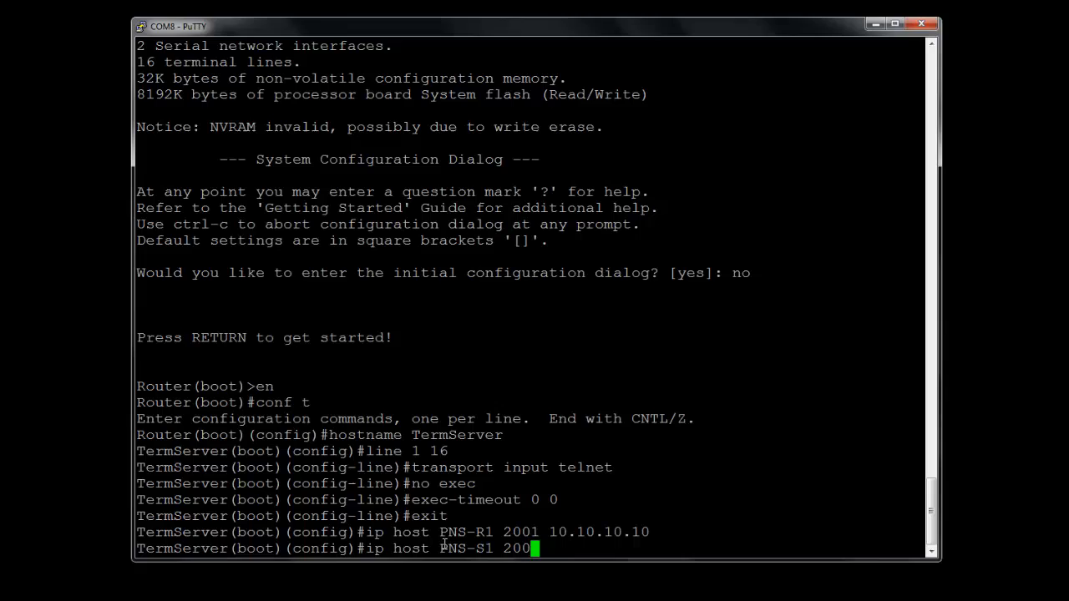
text(2 10.10)
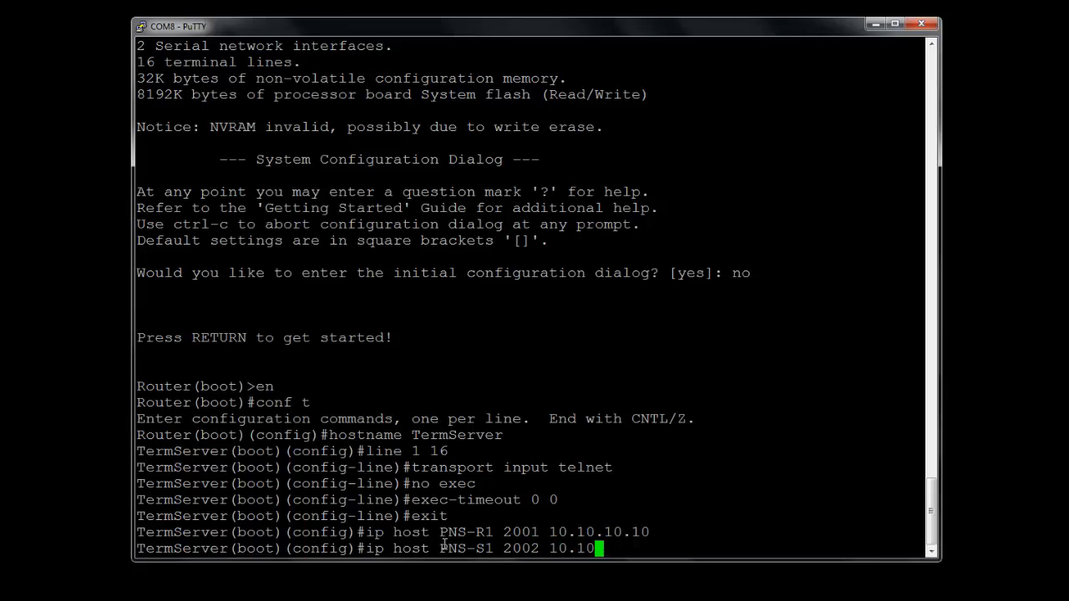
text(.10.10)
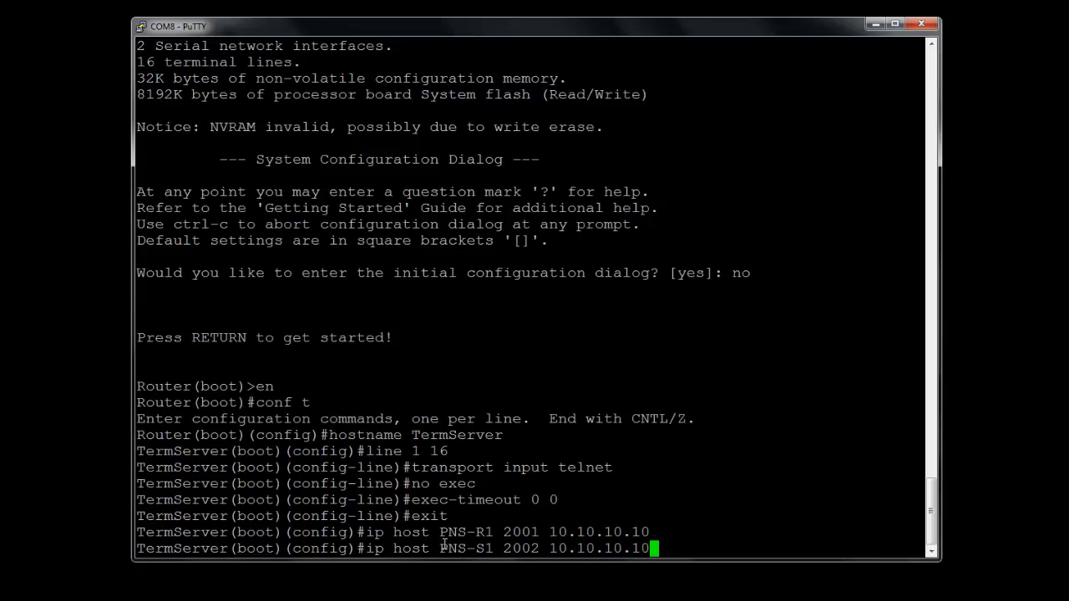
text(ip host PNS-S1 2002 10)
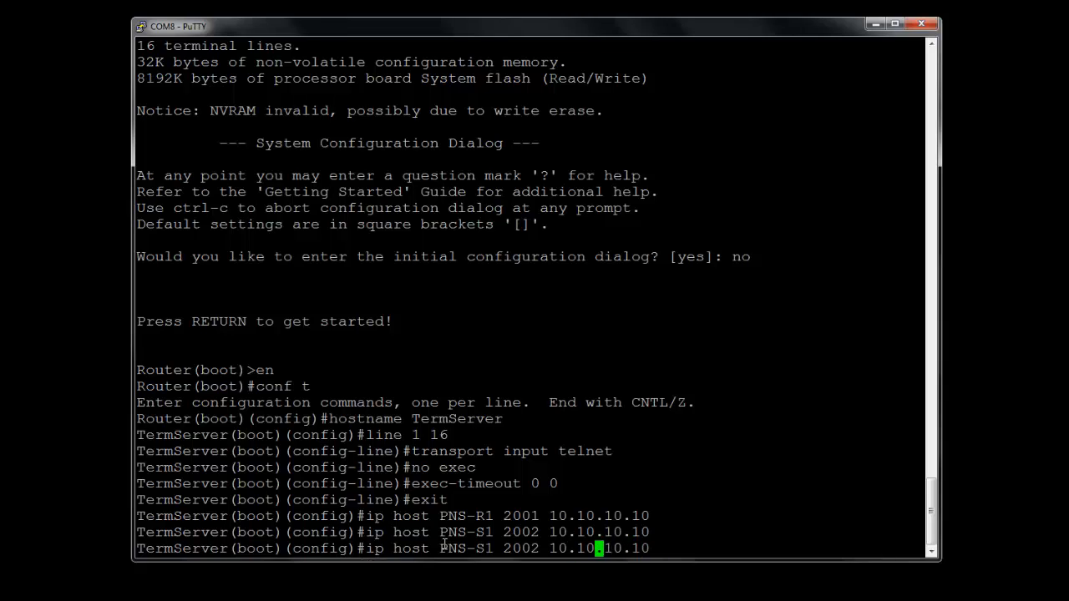
key(Left)
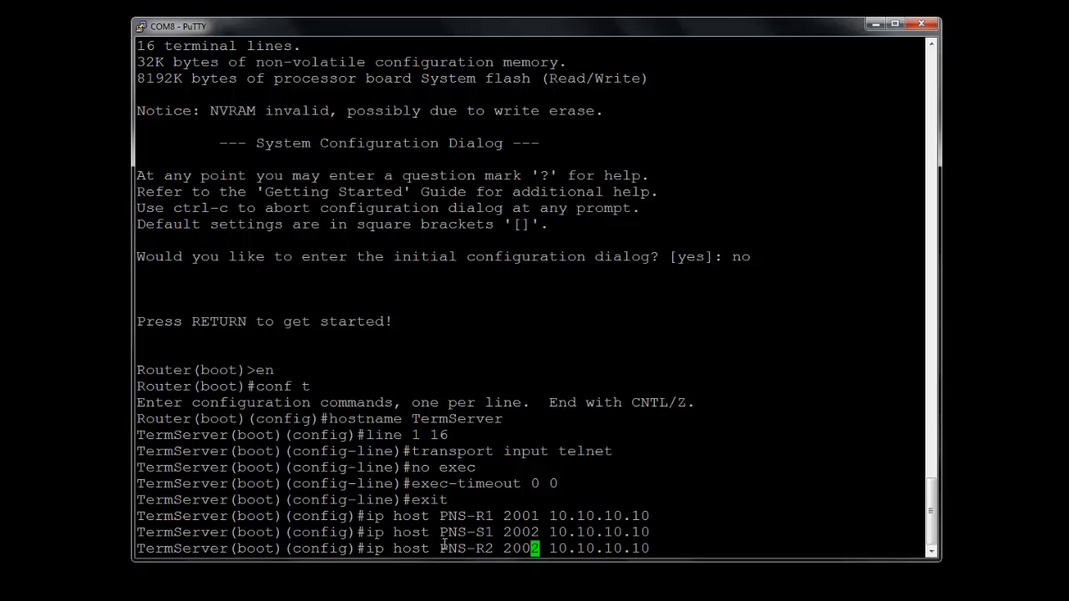
key(BackSpace)
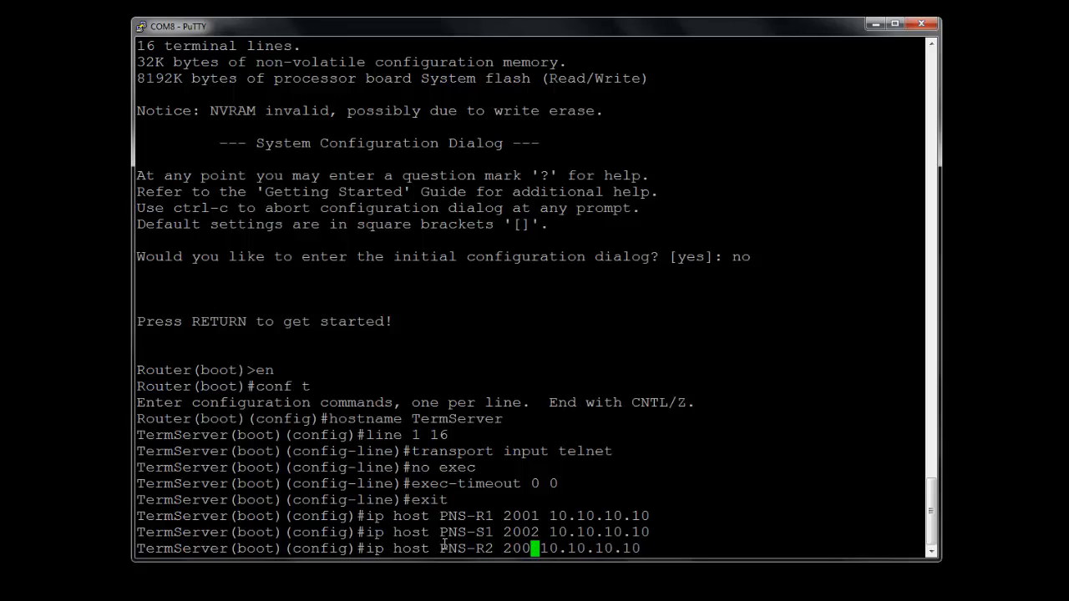
key(Return)
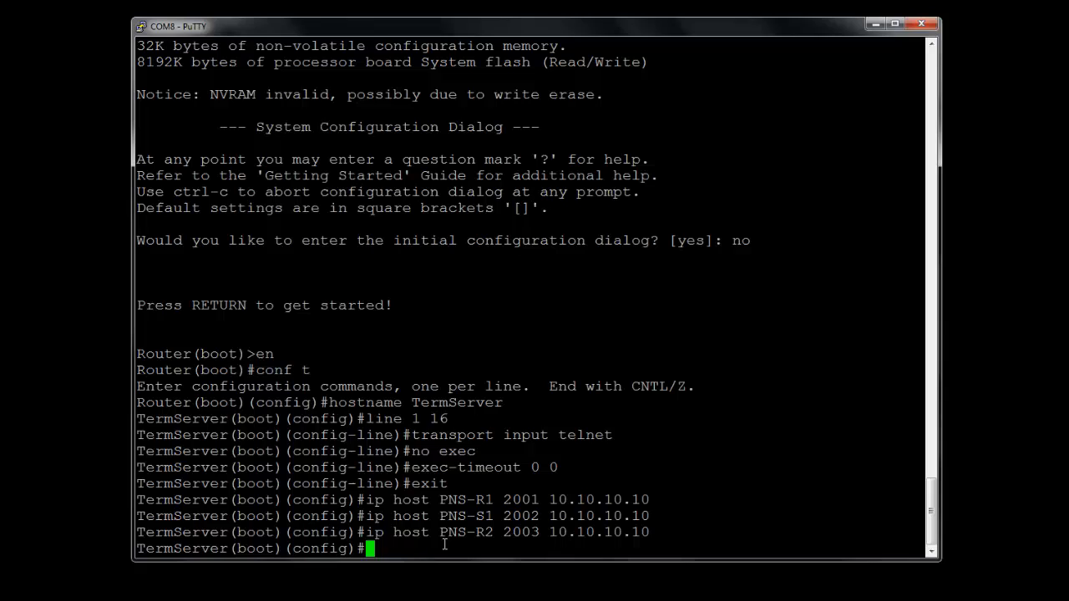
Step: Add the host mapping PNS-S2 on port 2004 to 10.10.10.10 by editing the recalled entry
text(ip host PNS-R2 2003 10.10.10.10)
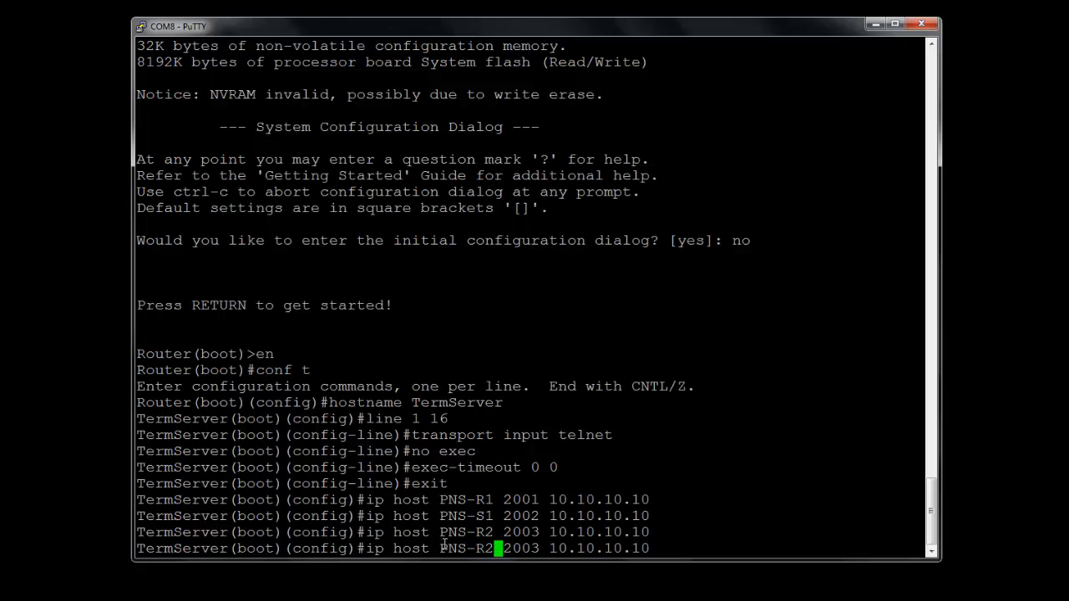
text(S2)
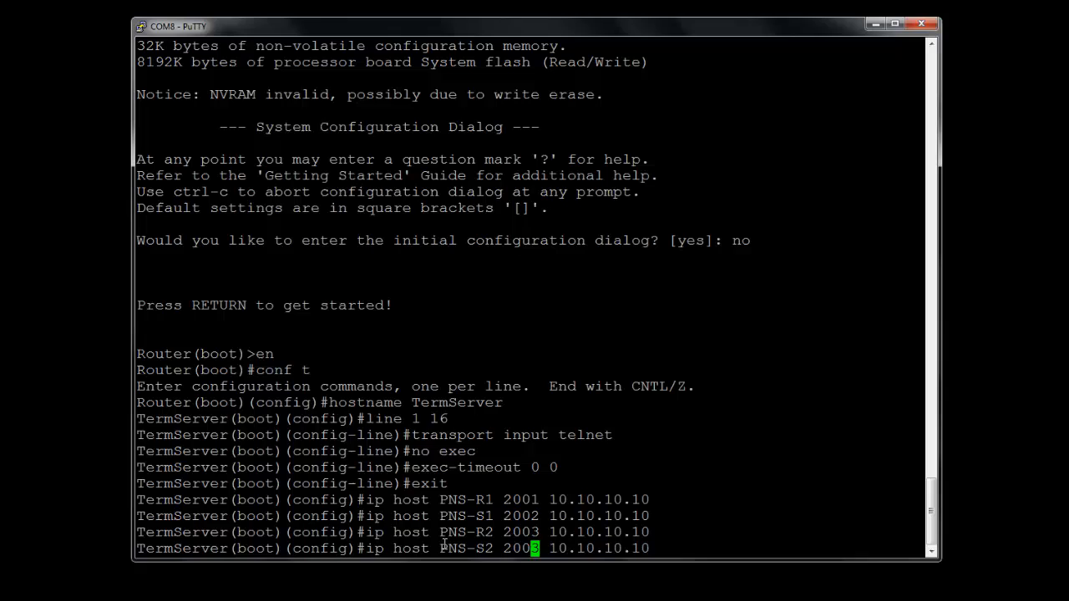
text(r)
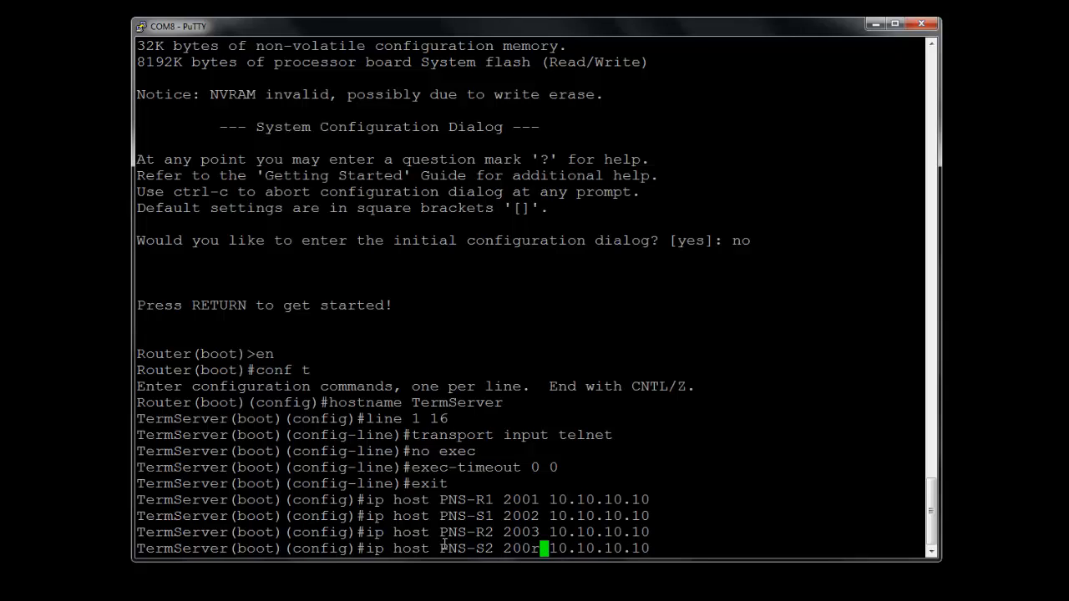
text(4)
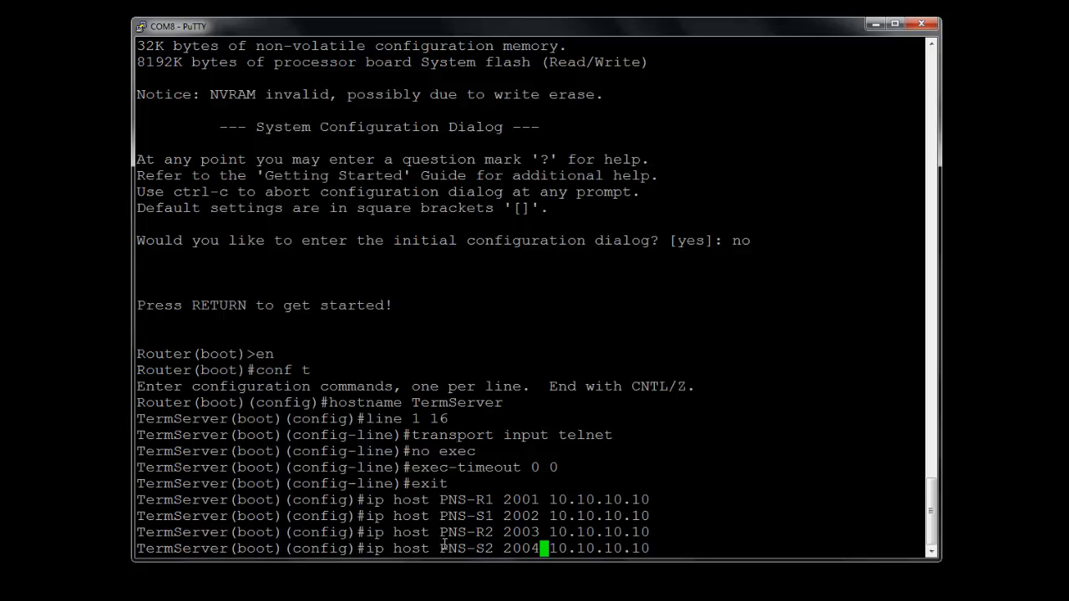
key(Return)
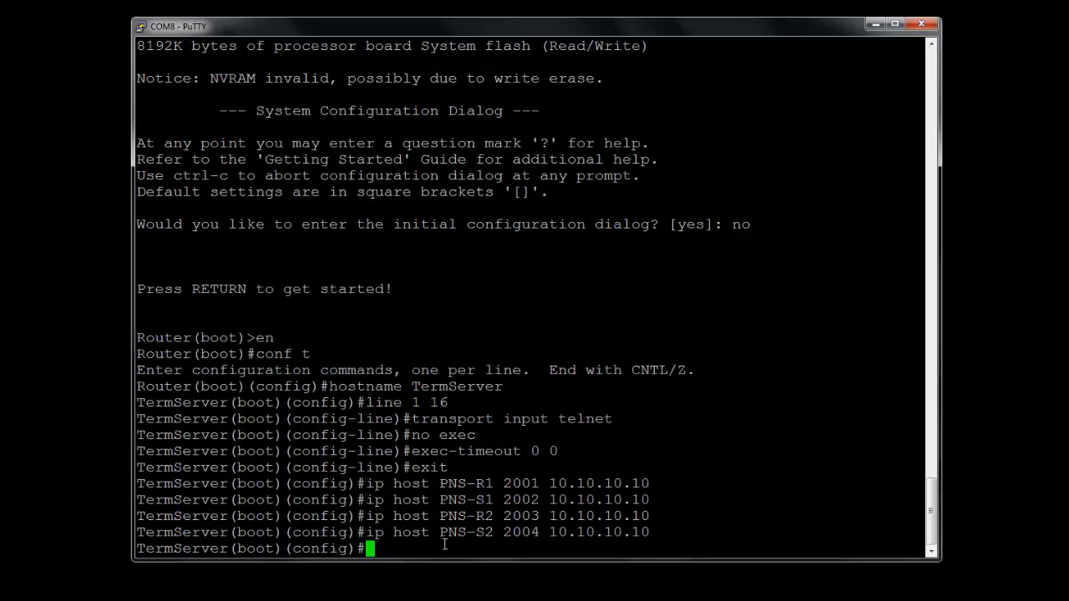
Step: Leave configuration, attempt connecting to pns-r1 (unreachable), and re-enter configuration mode
text(e)
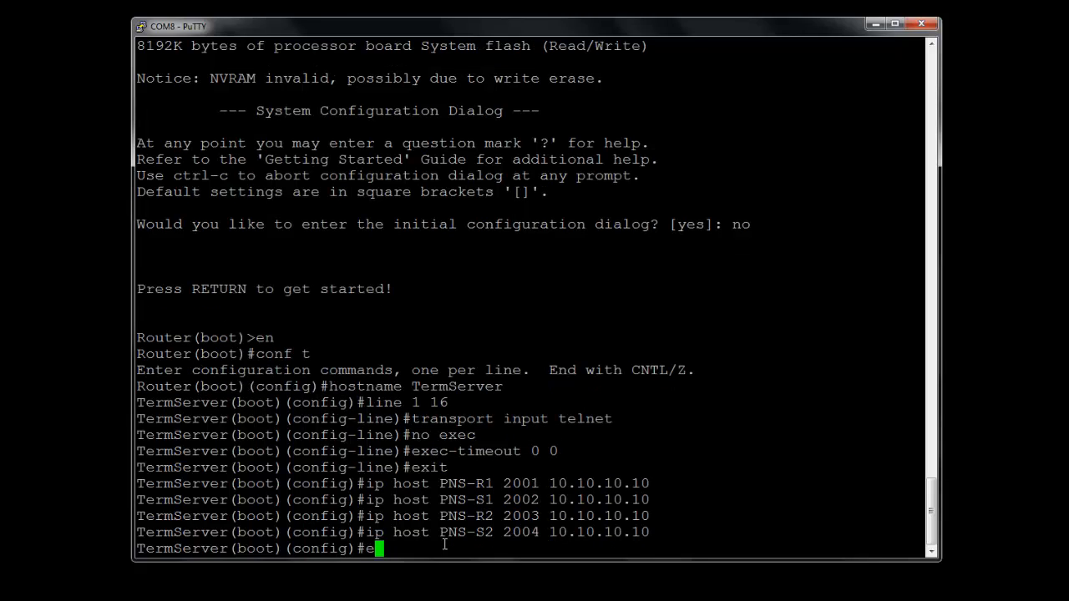
key(Return)
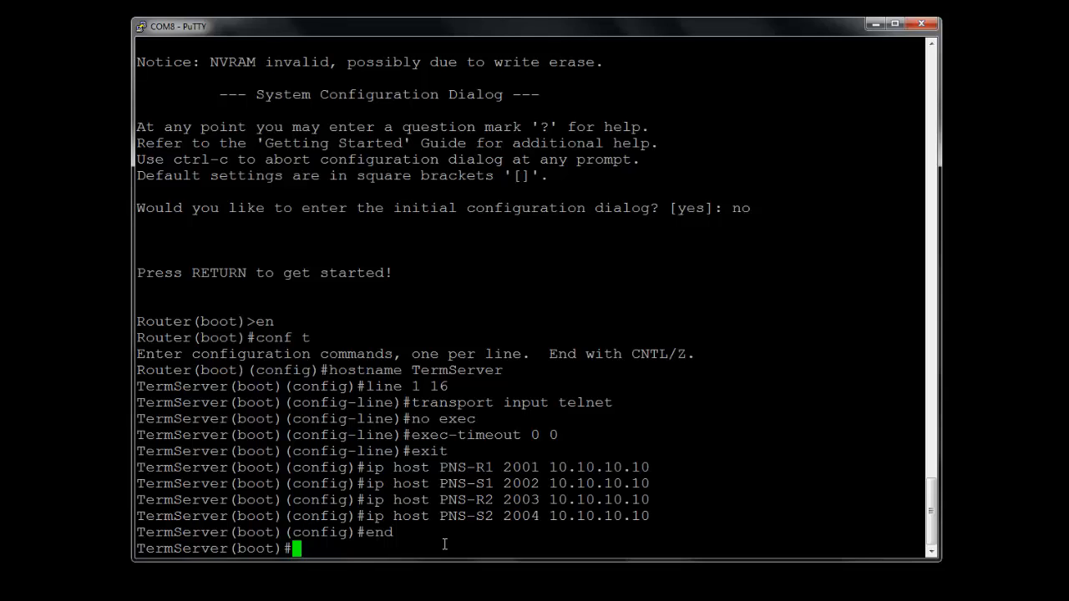
text(pns-)
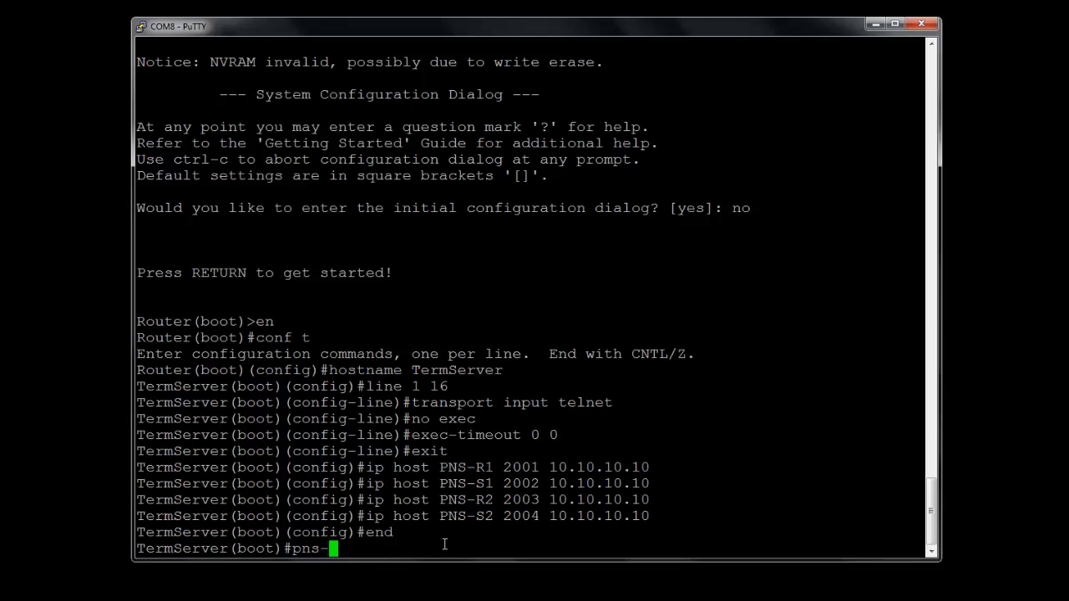
text(r1)
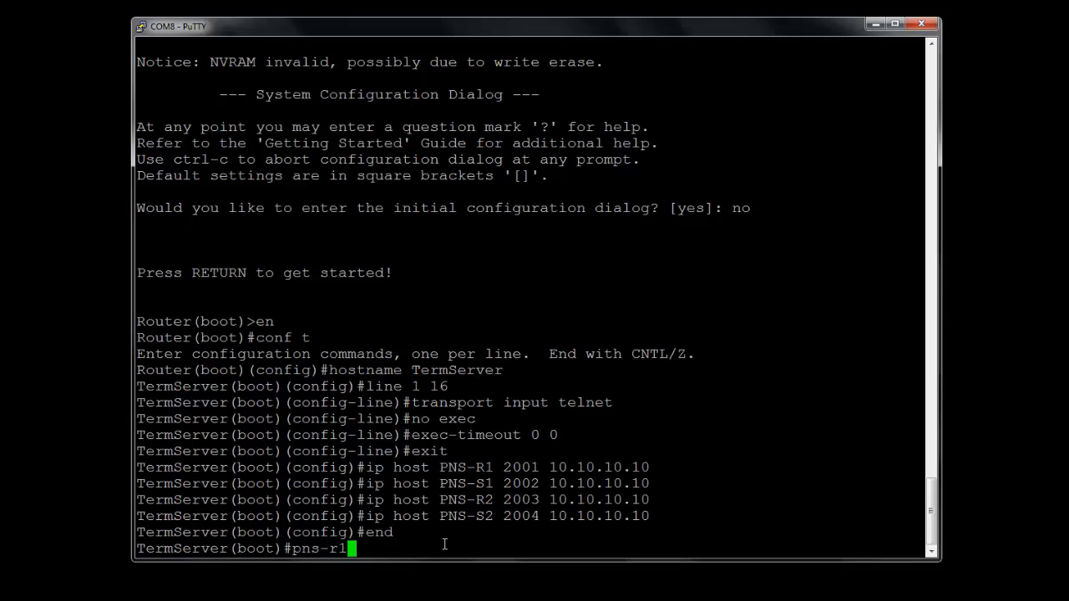
key(Return)
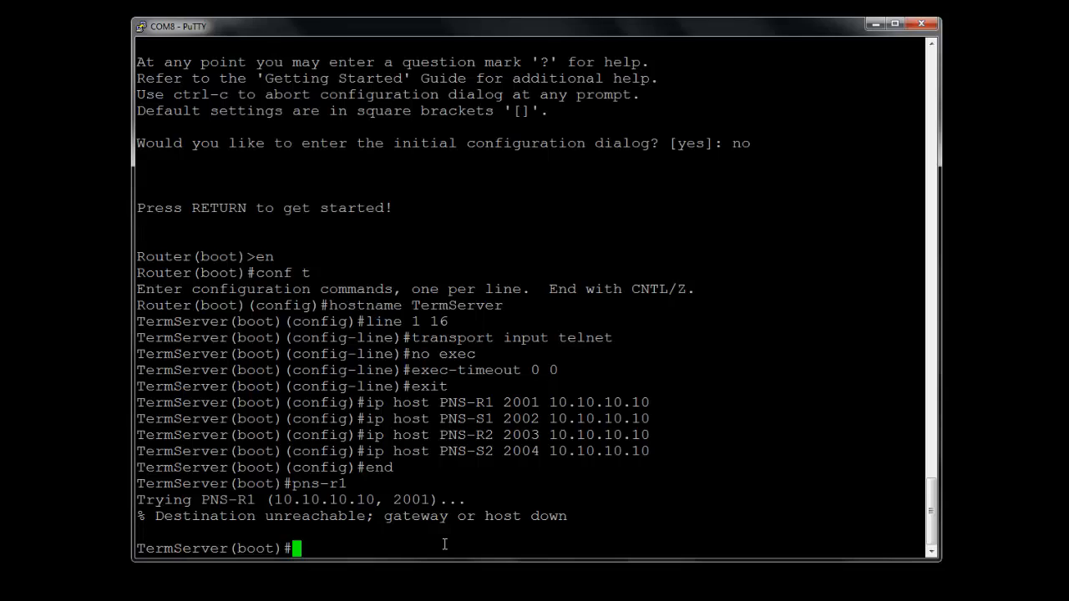
text(conf t)
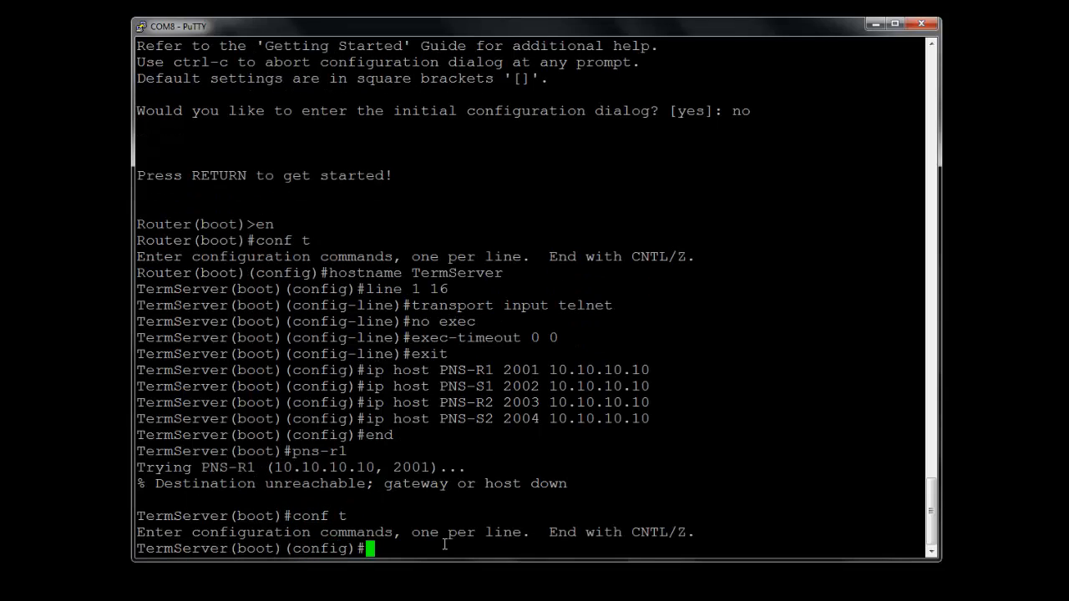
Step: Give loopback 0 the address 10.10.10.10 255.255.255.255 and leave configuration mode
text(int lo0)
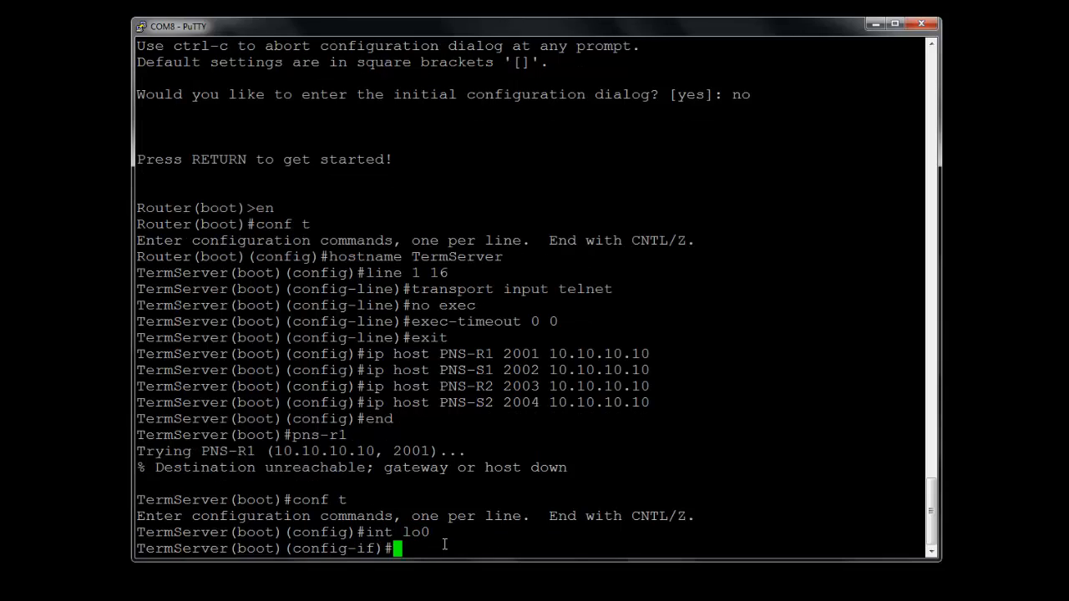
text(ip address)
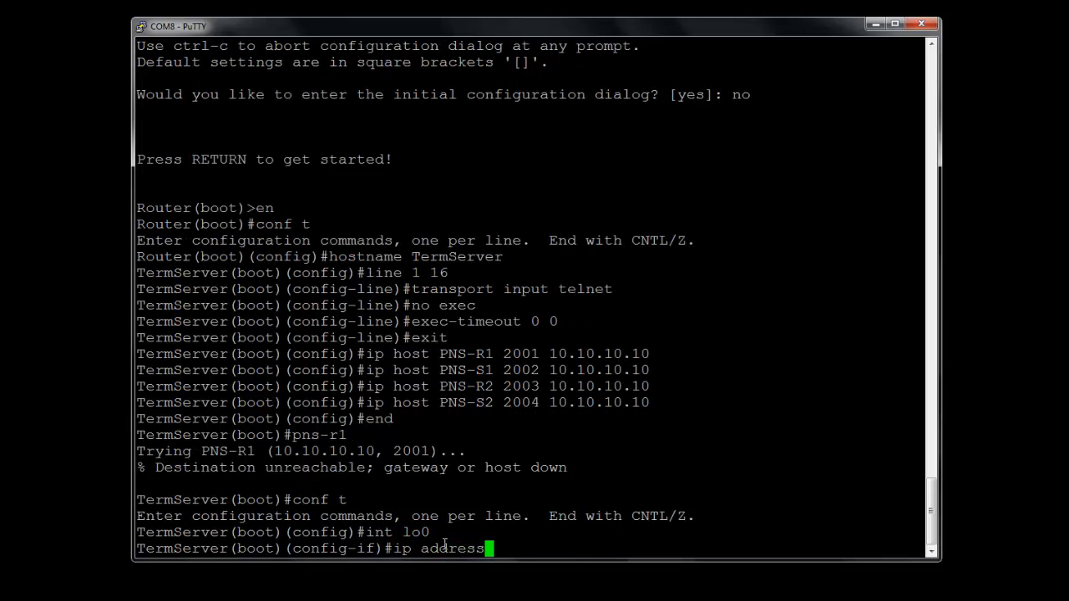
text(10.10.)
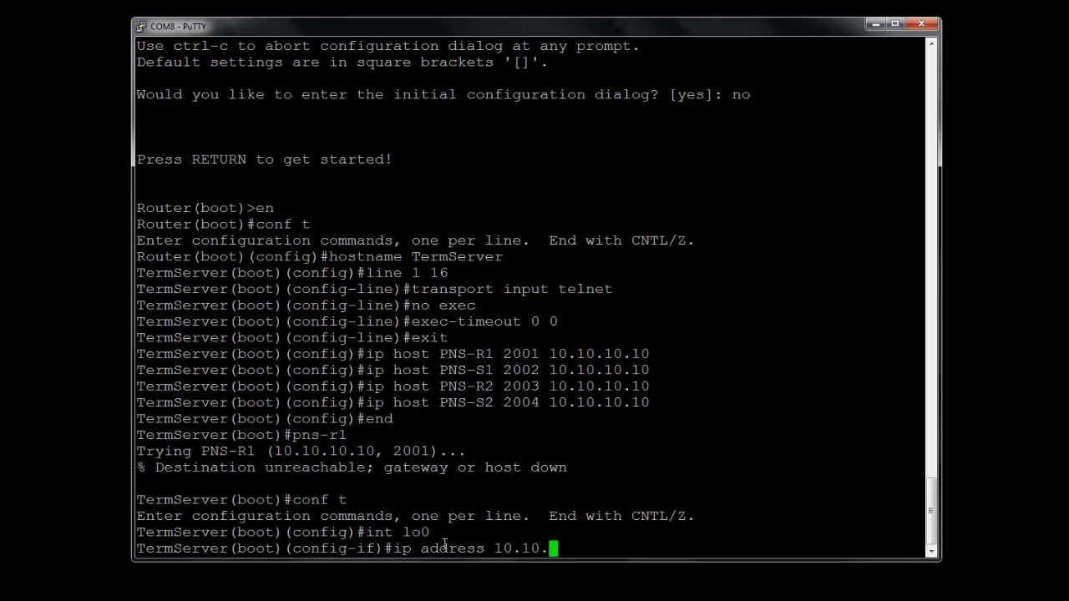
text(10.10 25)
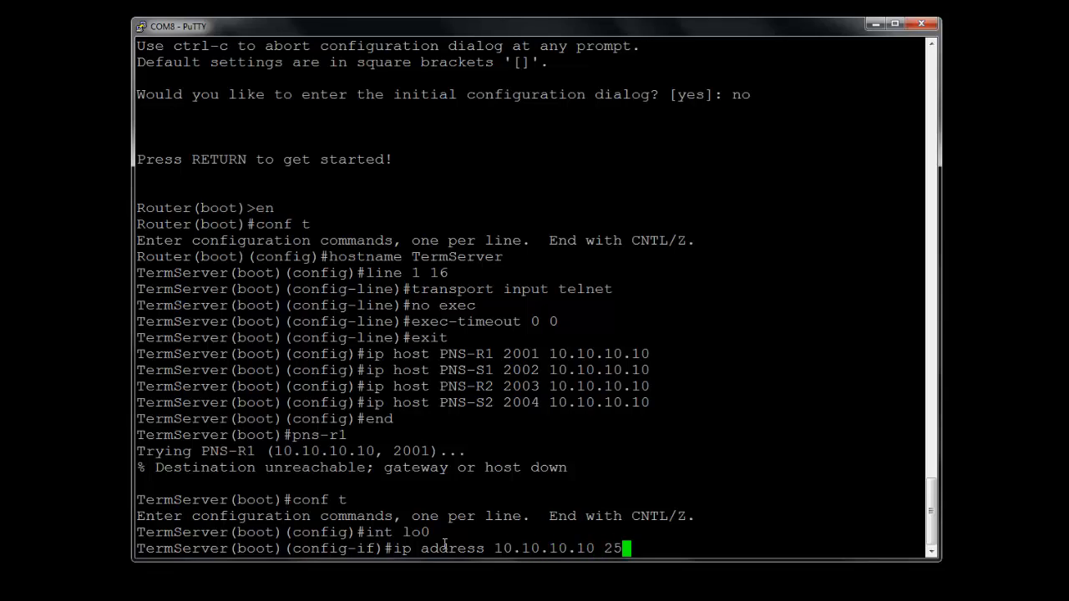
text(5.255.255.)
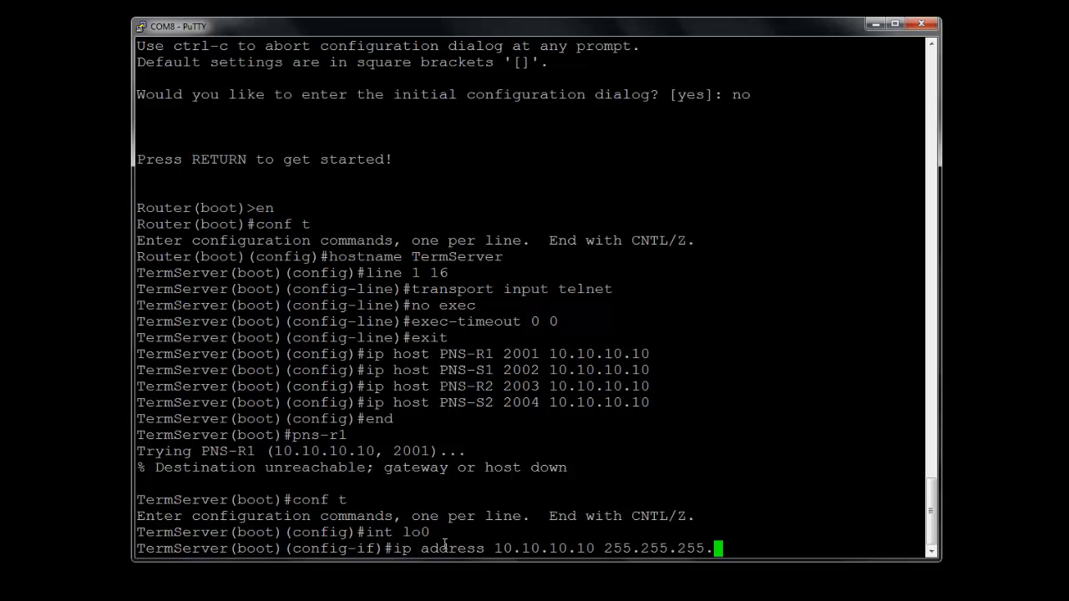
key(Return)
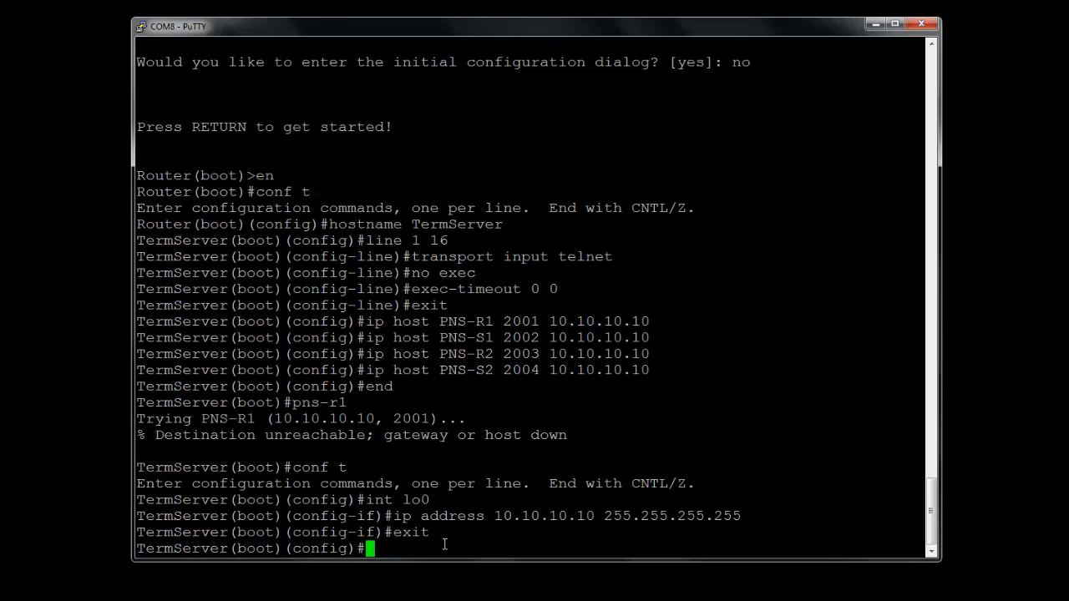
mouse_move(555, 321)
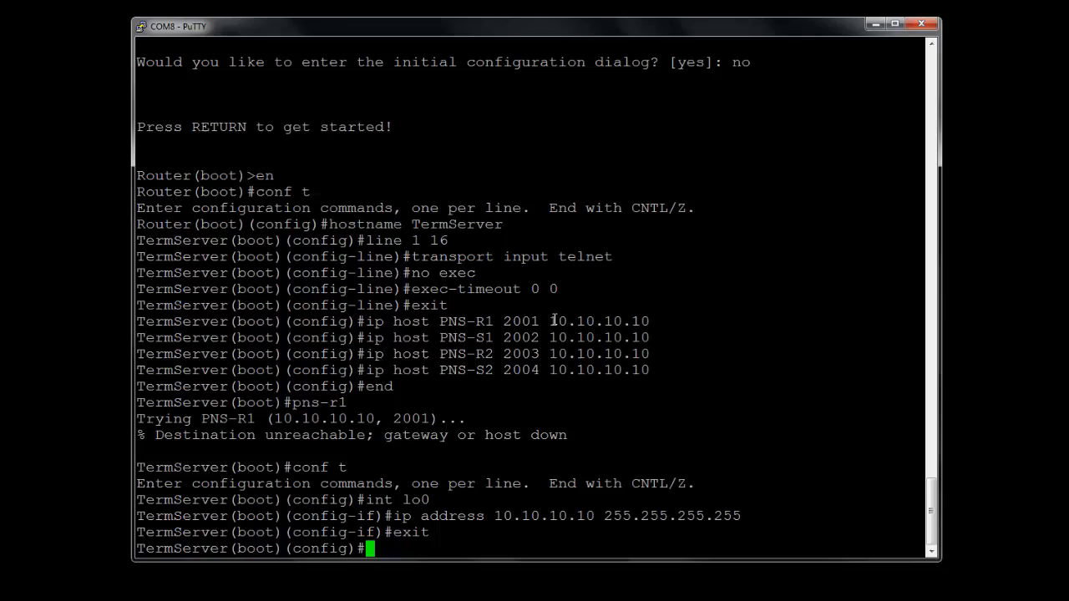
drag(548, 321, 651, 371)
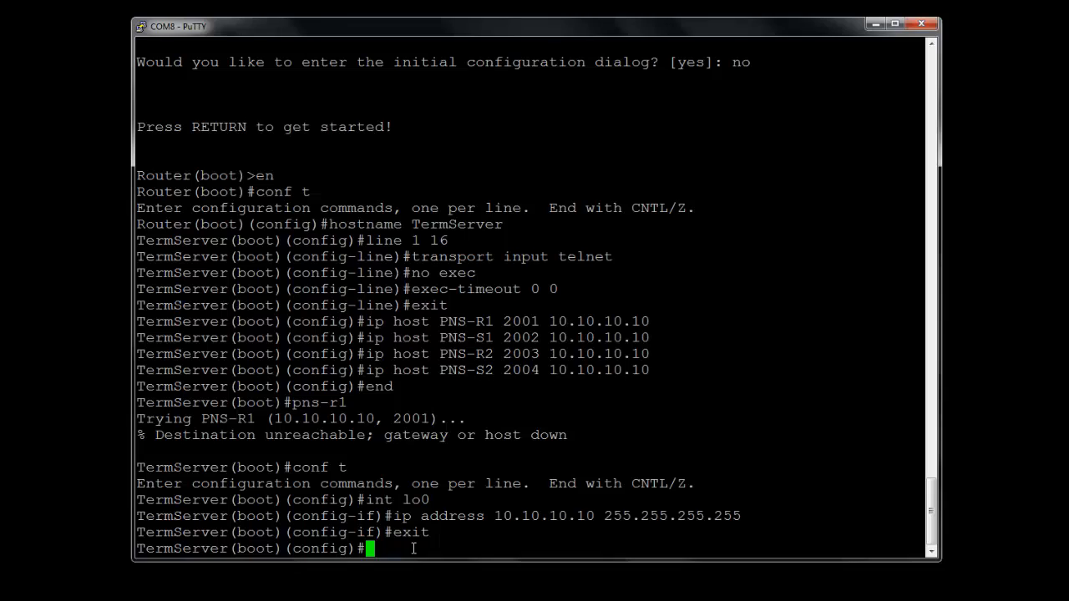
text(end)
text(p)
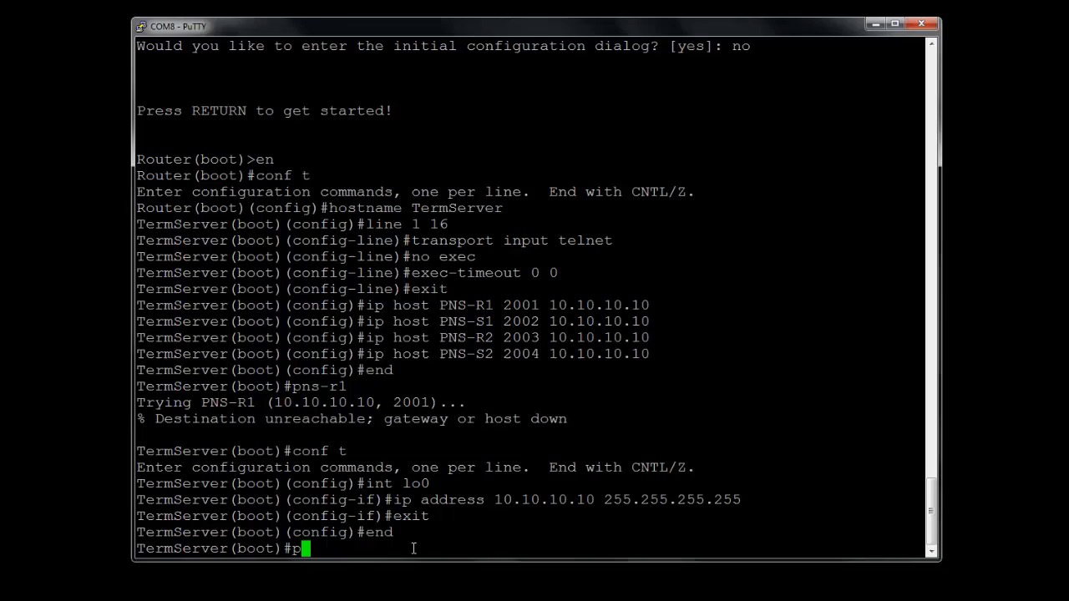
Step: Connect to pns-r1 successfully, resume the session, then suspend it back to the TermServer prompt
text(ns-r1)
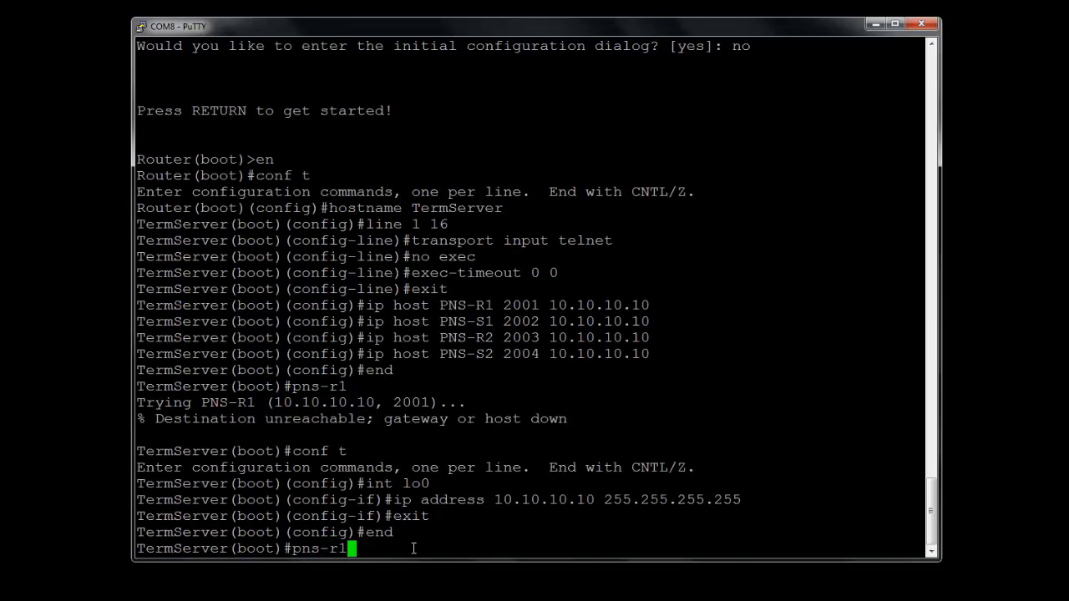
key(Return)
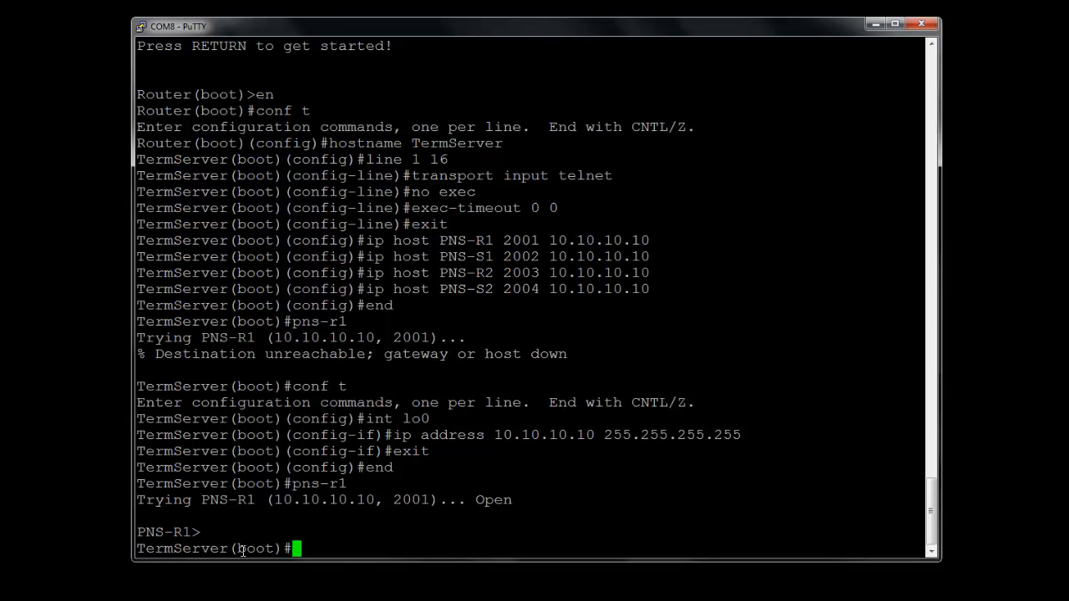
key(Return)
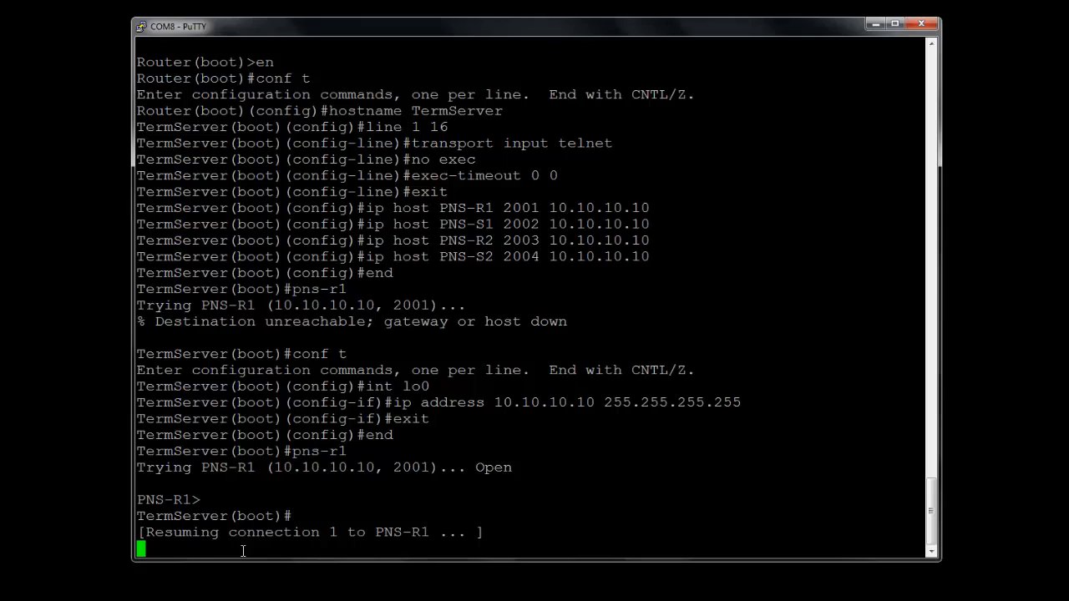
key(Return)
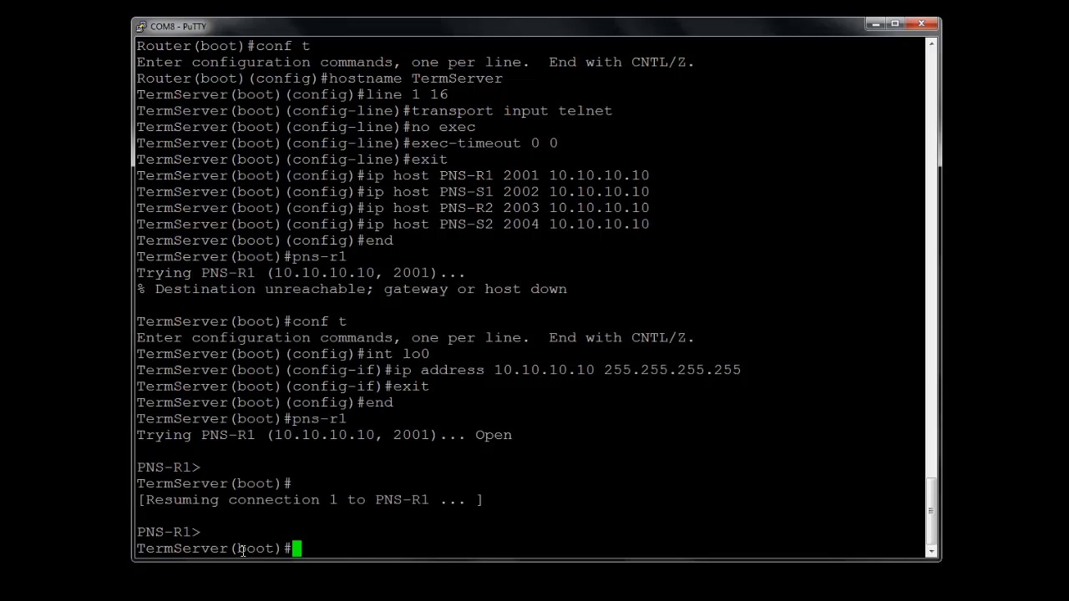
Step: Connect to switch pns-s1 through the terminal server and log in with its password
text(p)
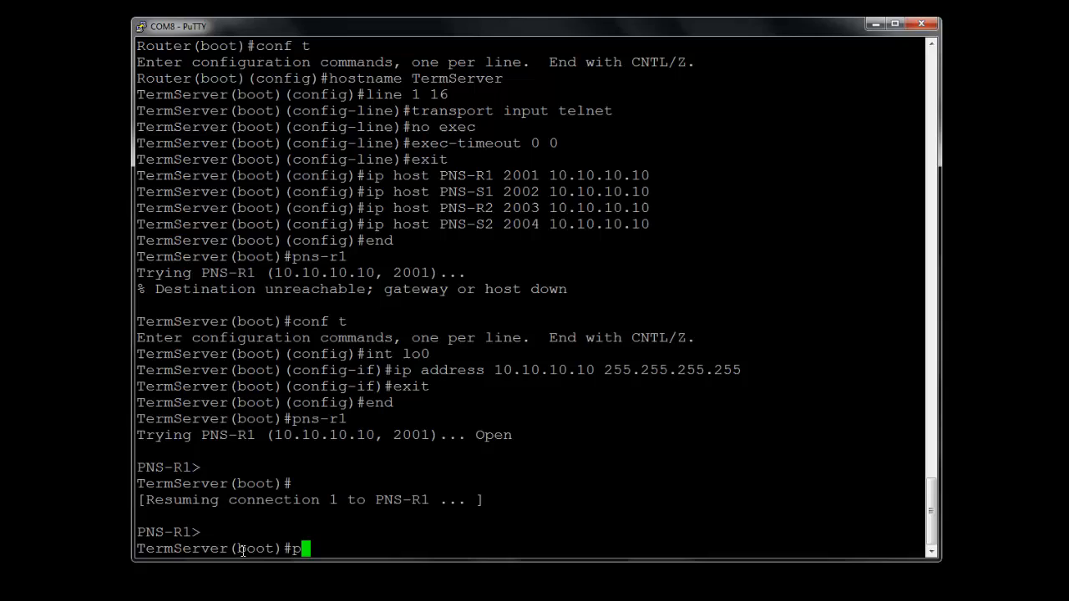
text(ns-s)
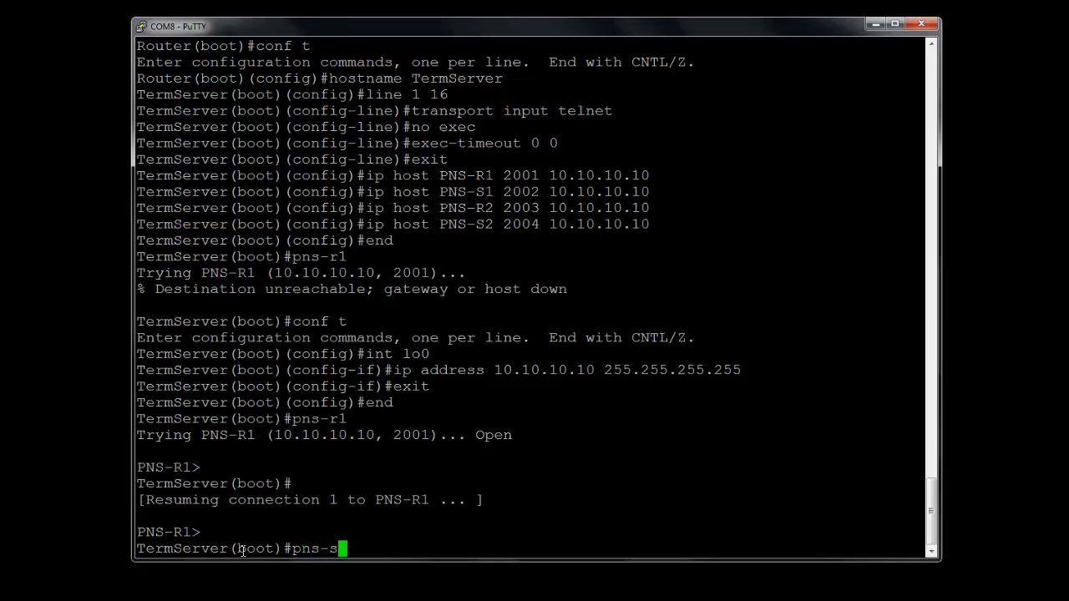
key(Return)
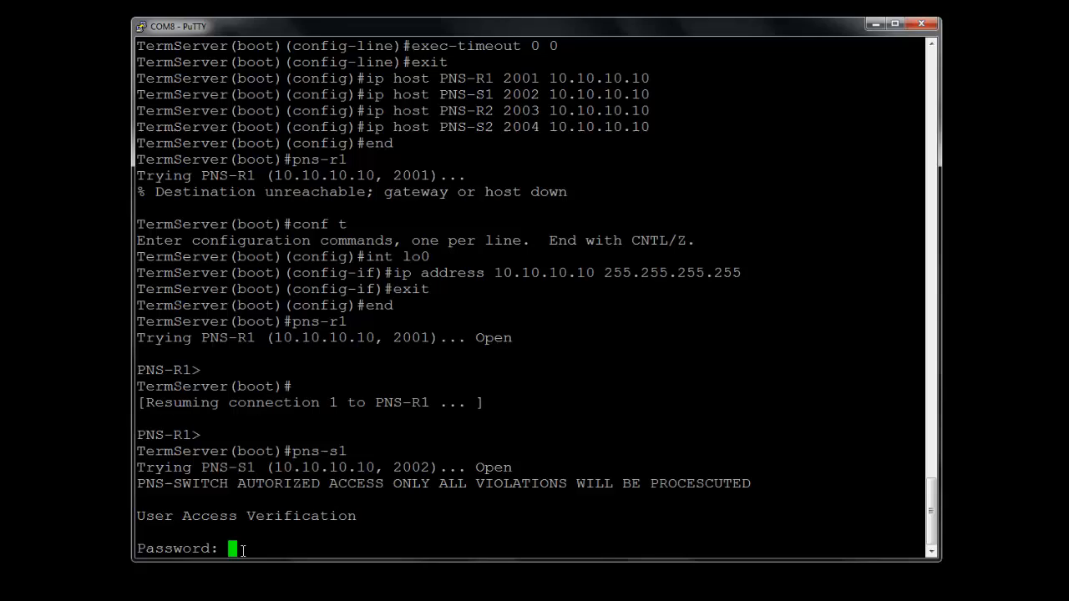
key(Return)
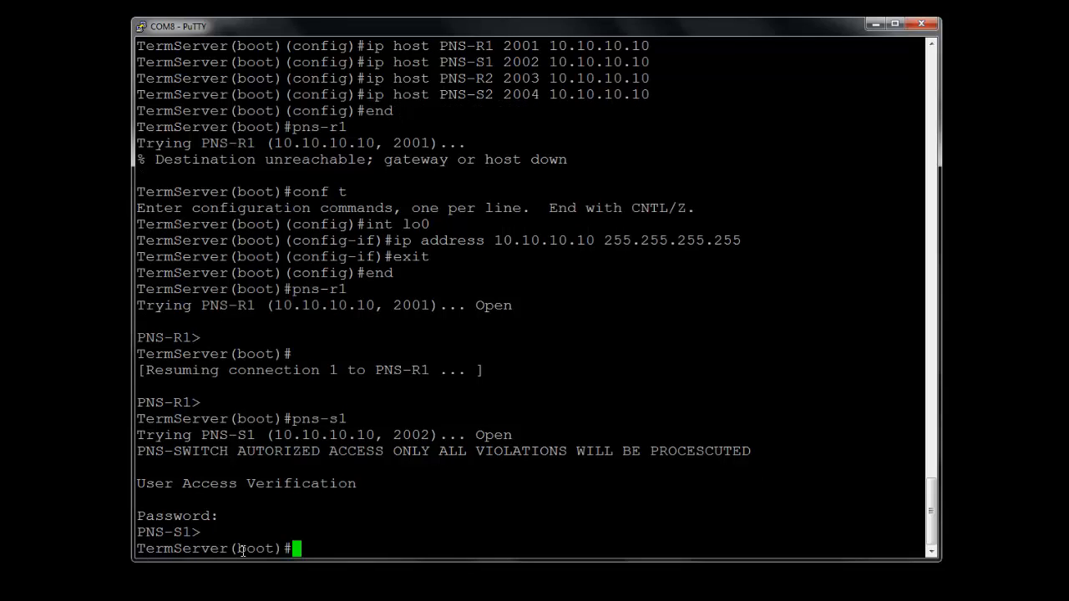
Step: Retry connecting to pns-r1, which ends with the connection reset
text(pns)
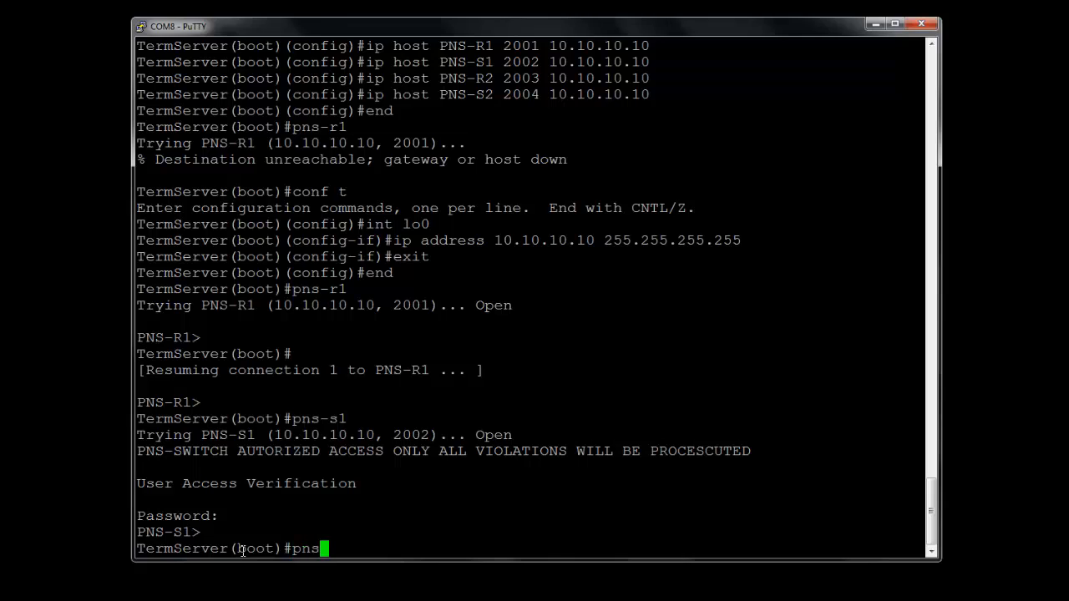
key(Return)
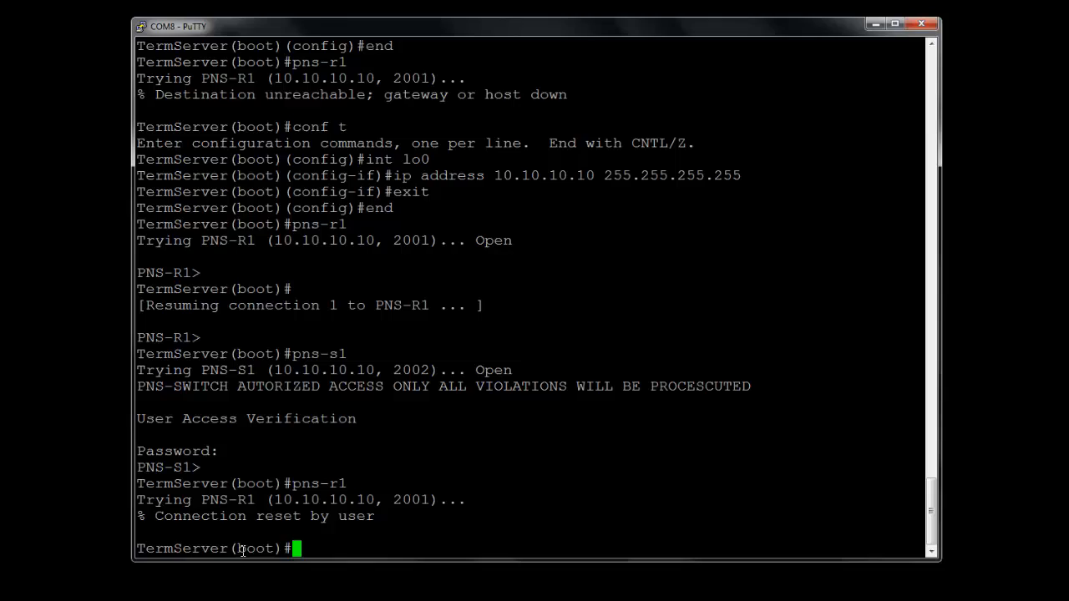
Step: Run show line and page through the full status table of lines 0-22
text(show line)
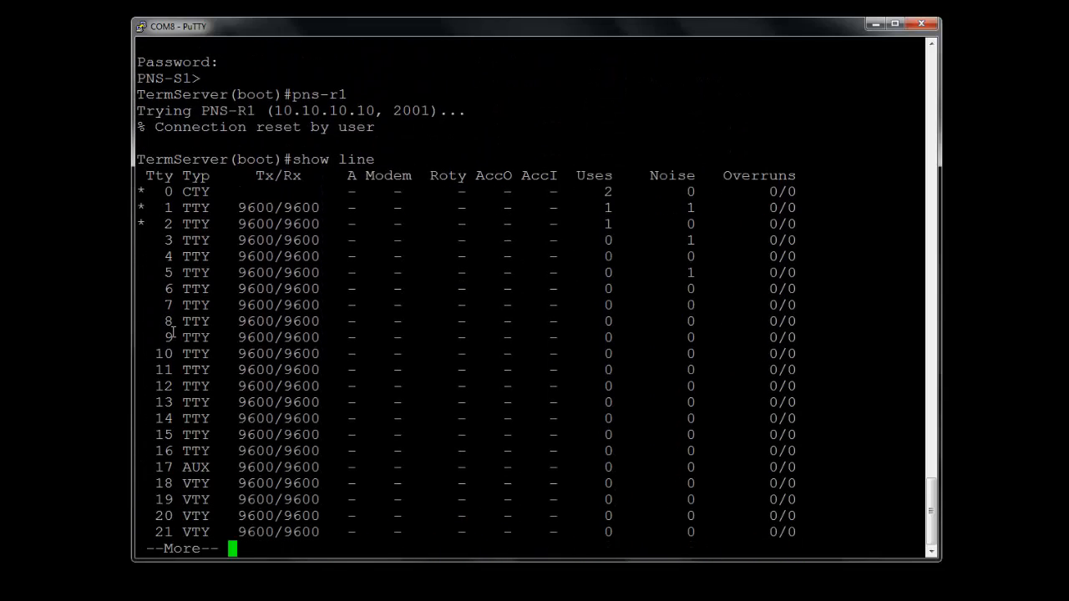
mouse_move(157, 215)
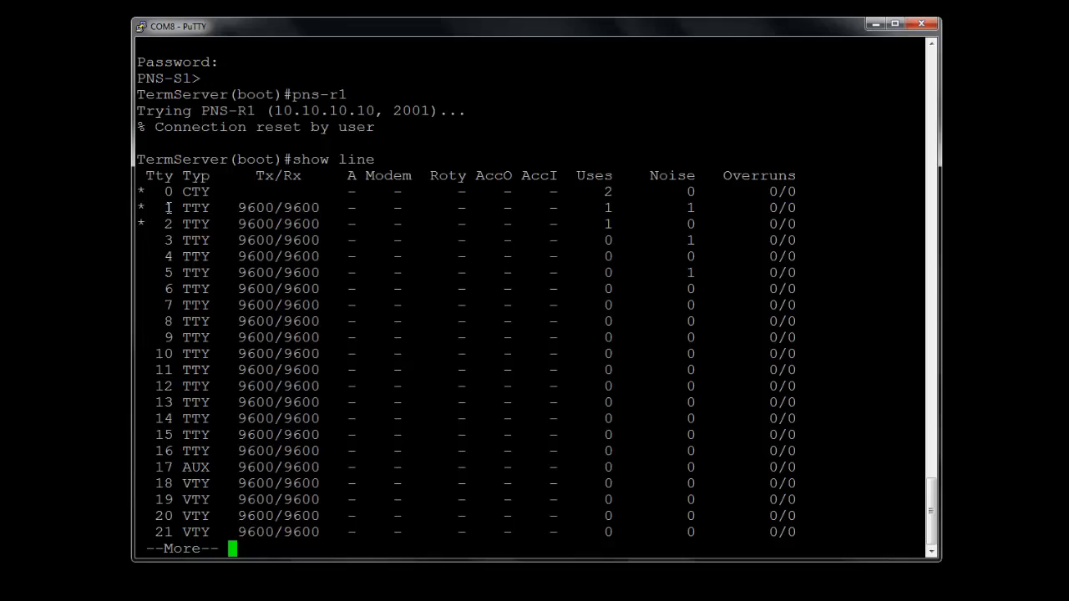
mouse_move(142, 207)
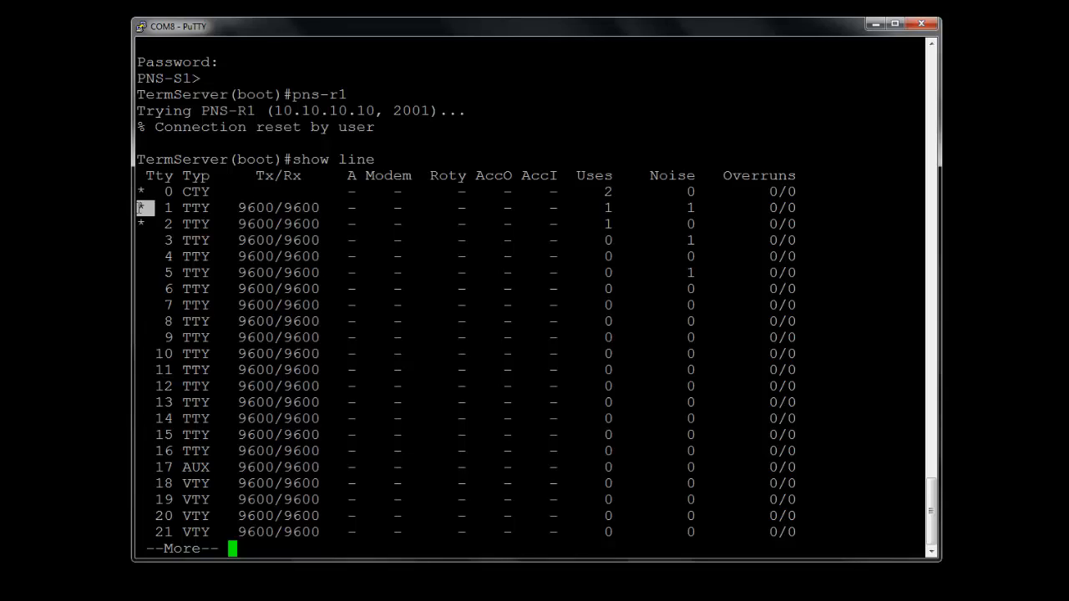
key(space)
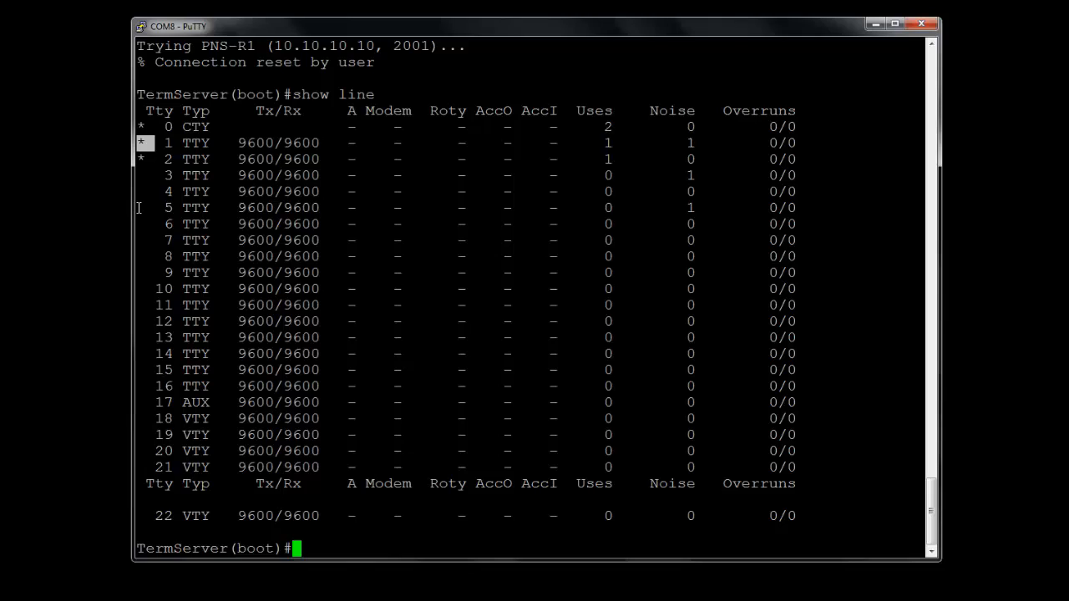
Step: Clear line 1 on TermServer and confirm
text(clear line 1)
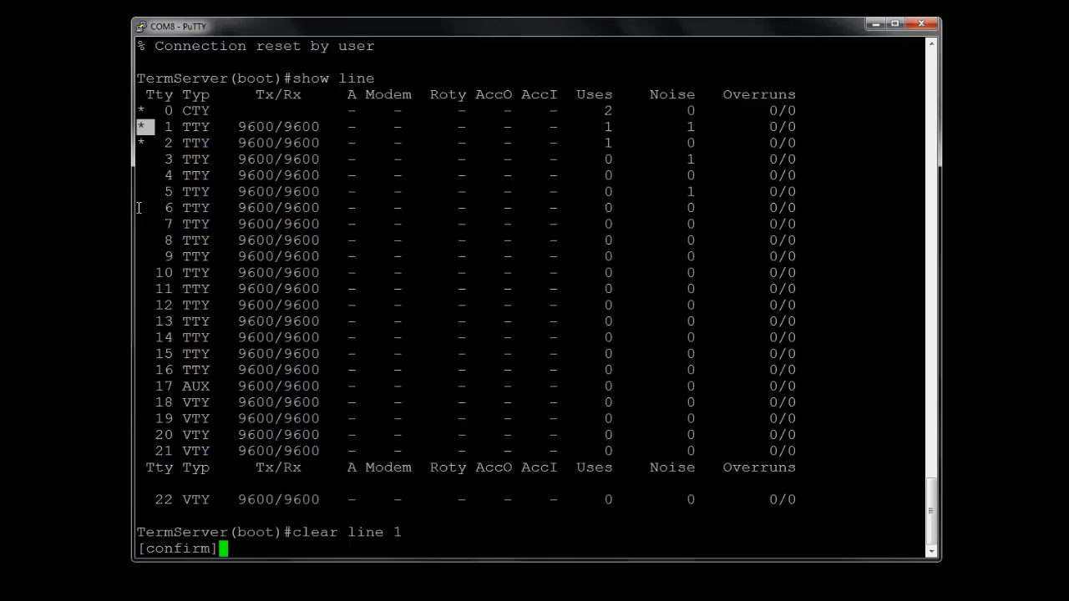
key(Return)
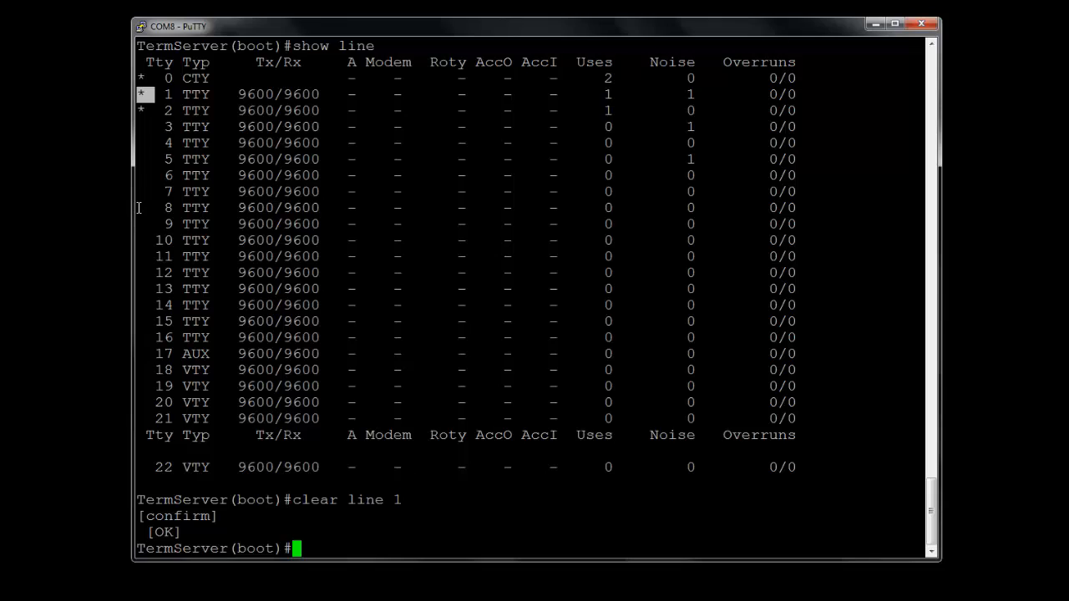
Step: Reconnect to pns-r1 successfully, then return to the TermServer prompt
text(pns-)
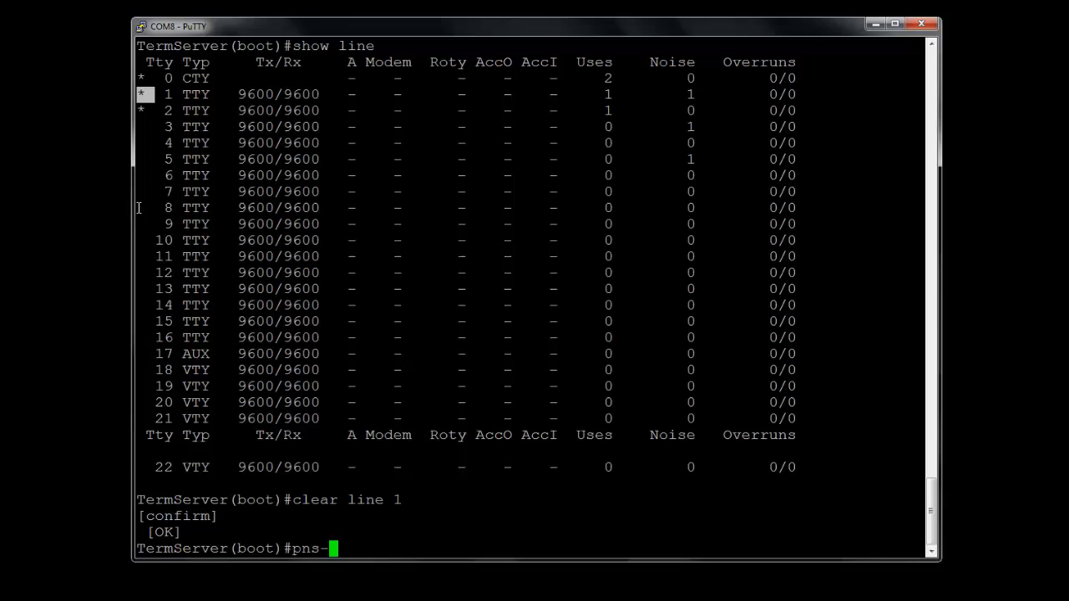
text(r1)
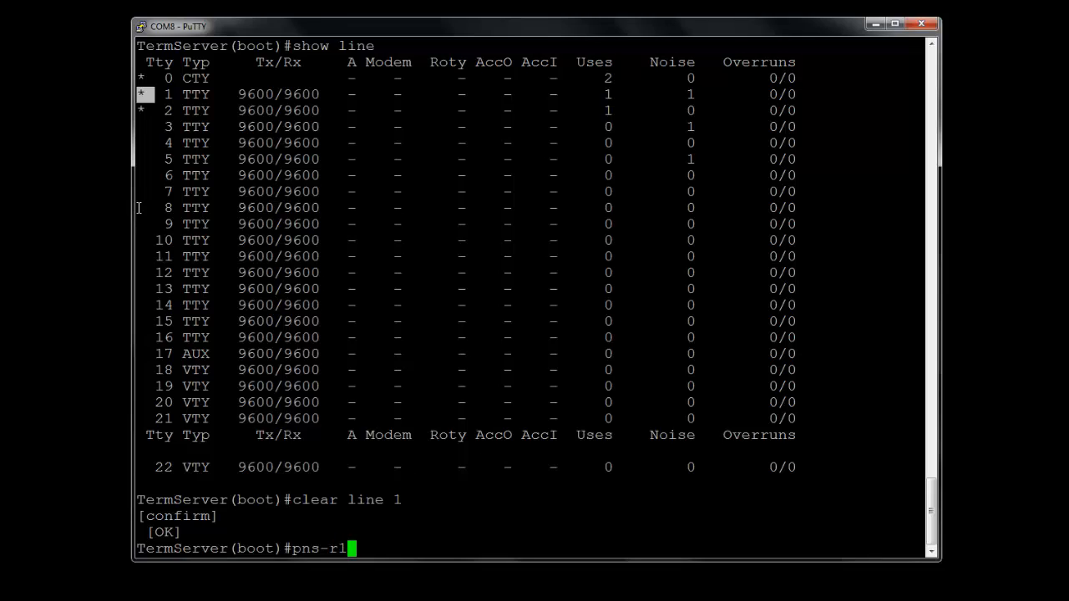
key(Return)
text(en)
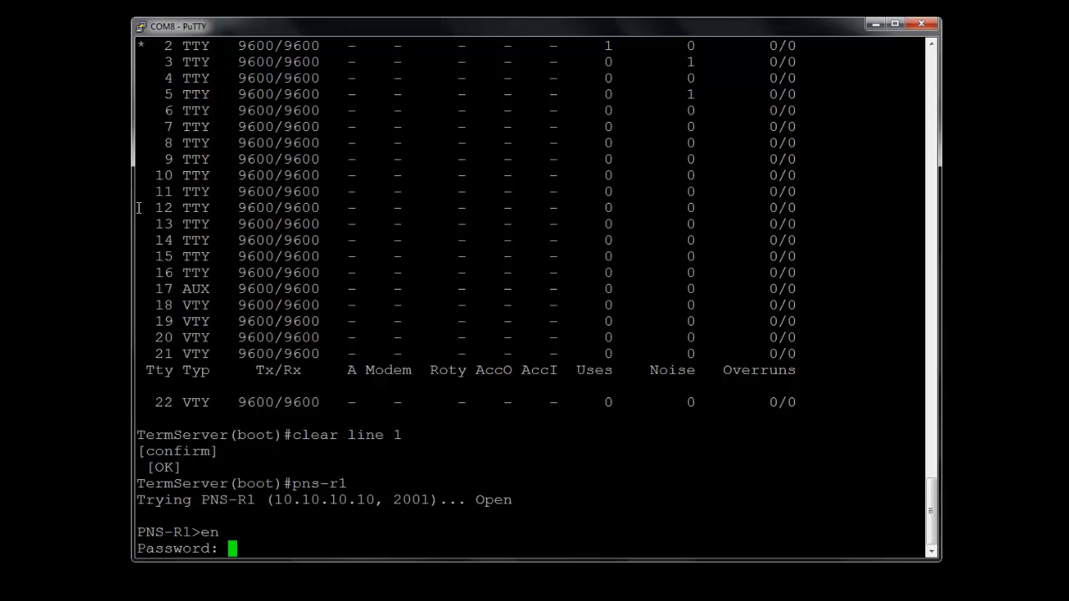
key(Return)
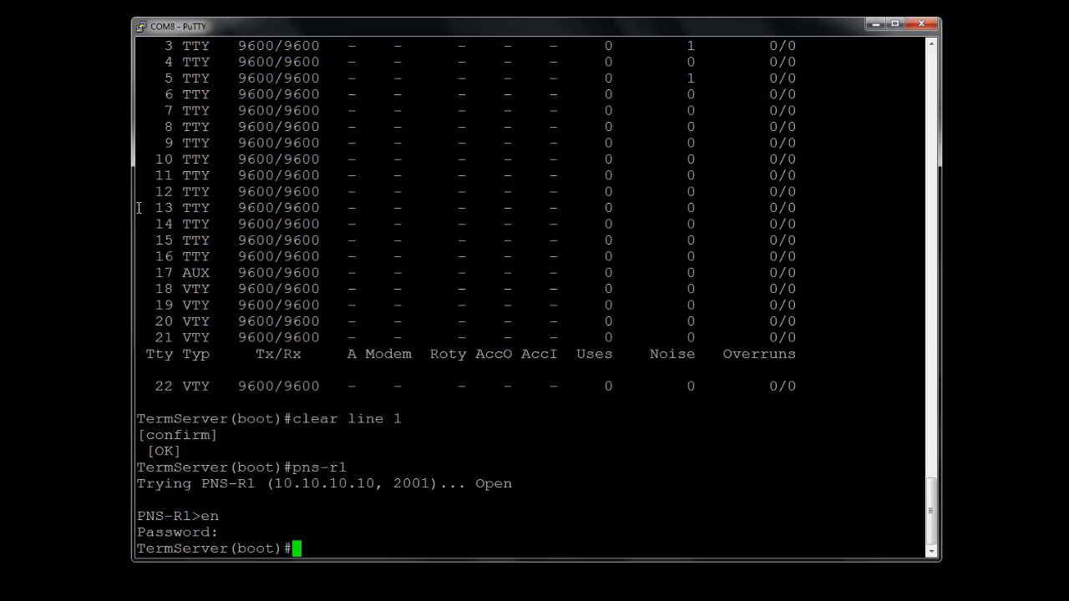
Step: Save the TermServer configuration with write mem, then begin a show command
text(wir)
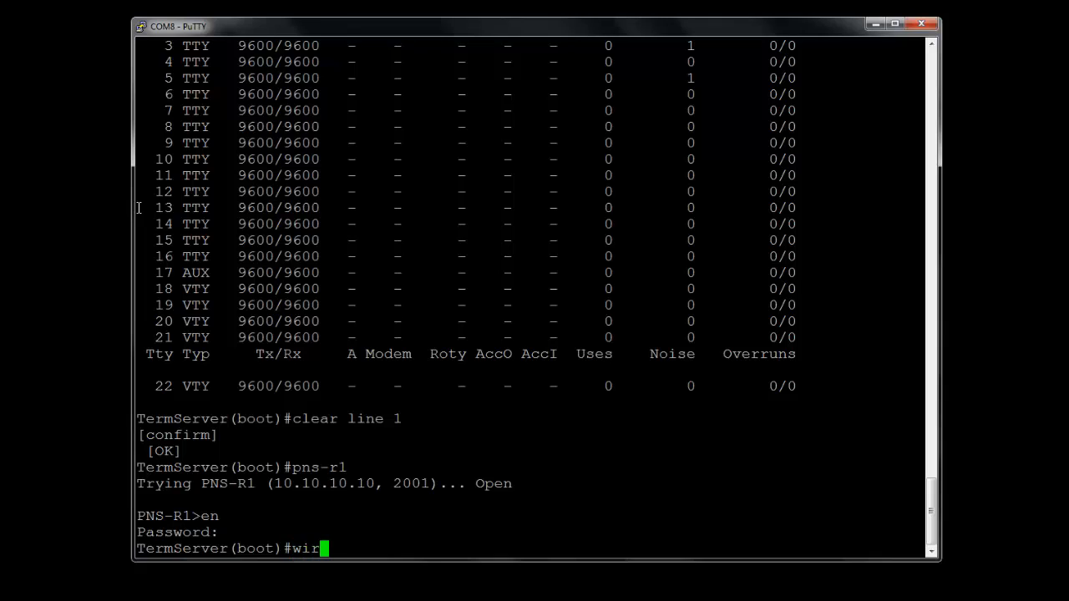
text(te mem)
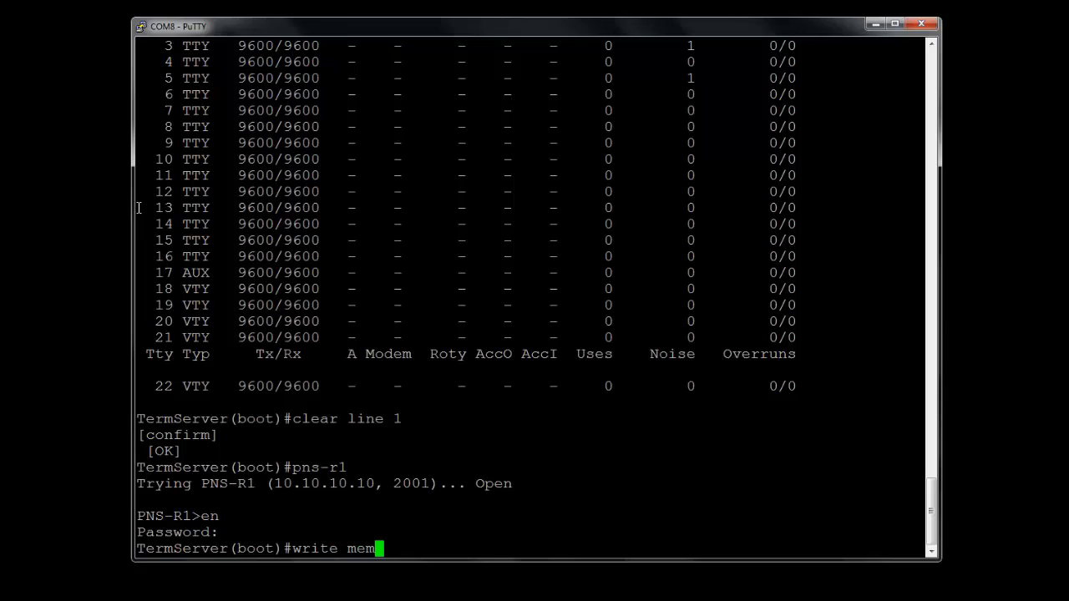
key(Return)
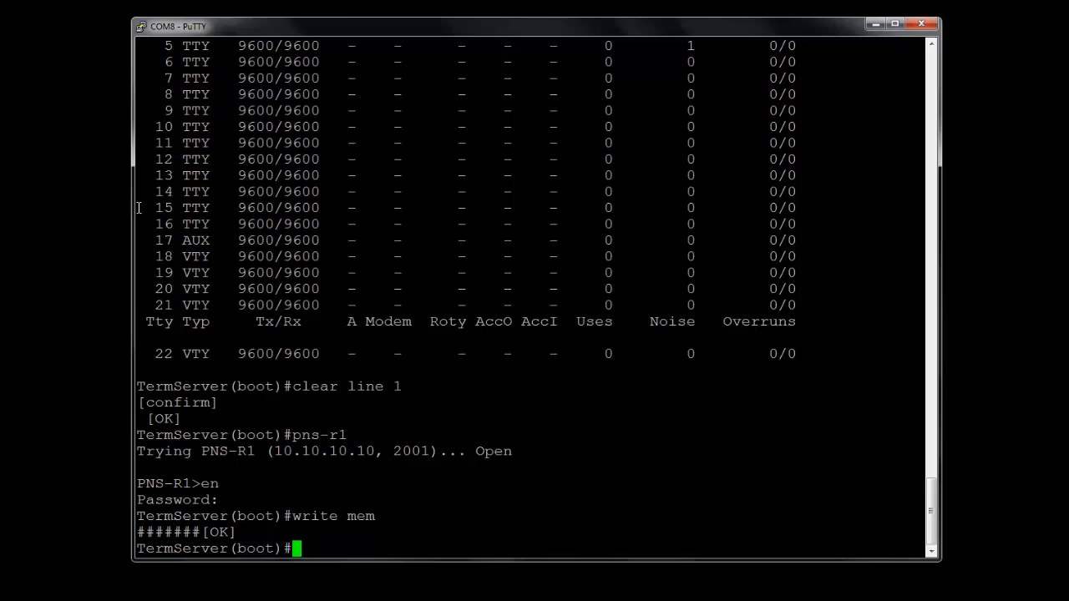
text(show)
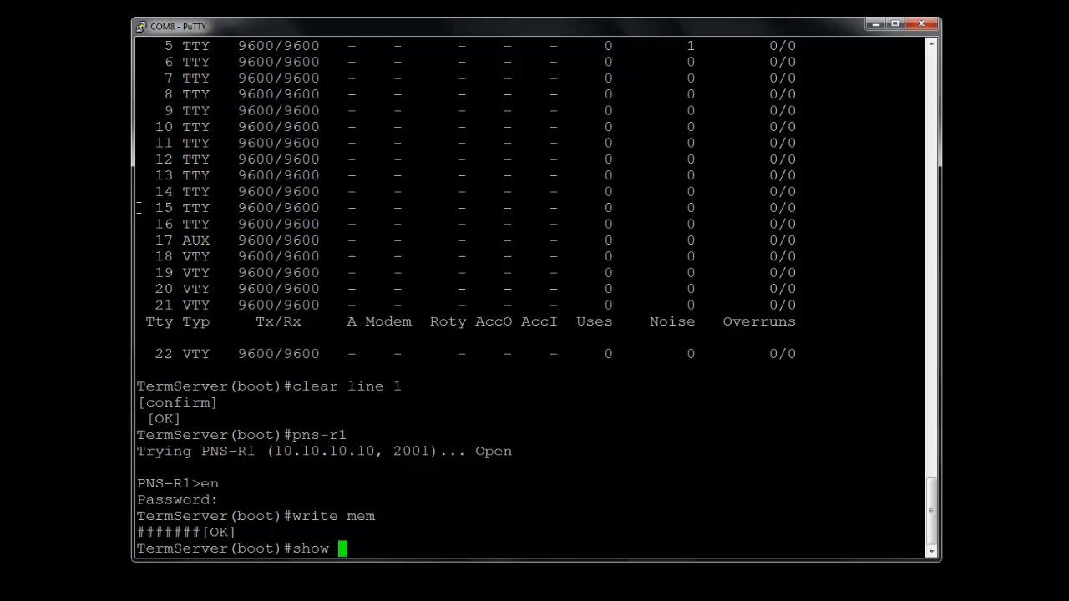
Step: Run show conf and page through the full saved config: loopback, ip hosts, lines
text(conf)
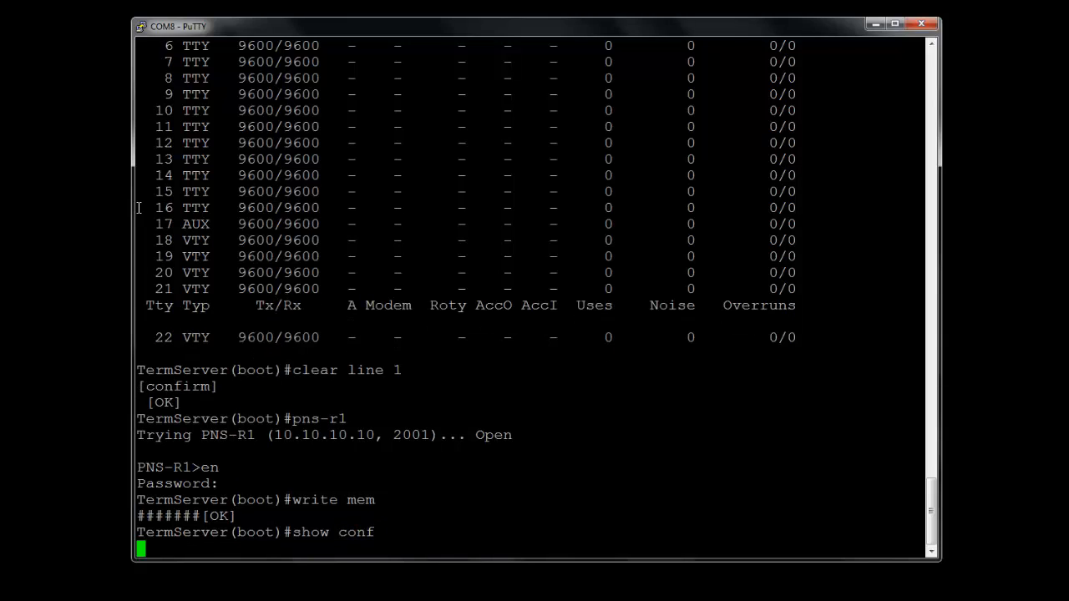
key(Return)
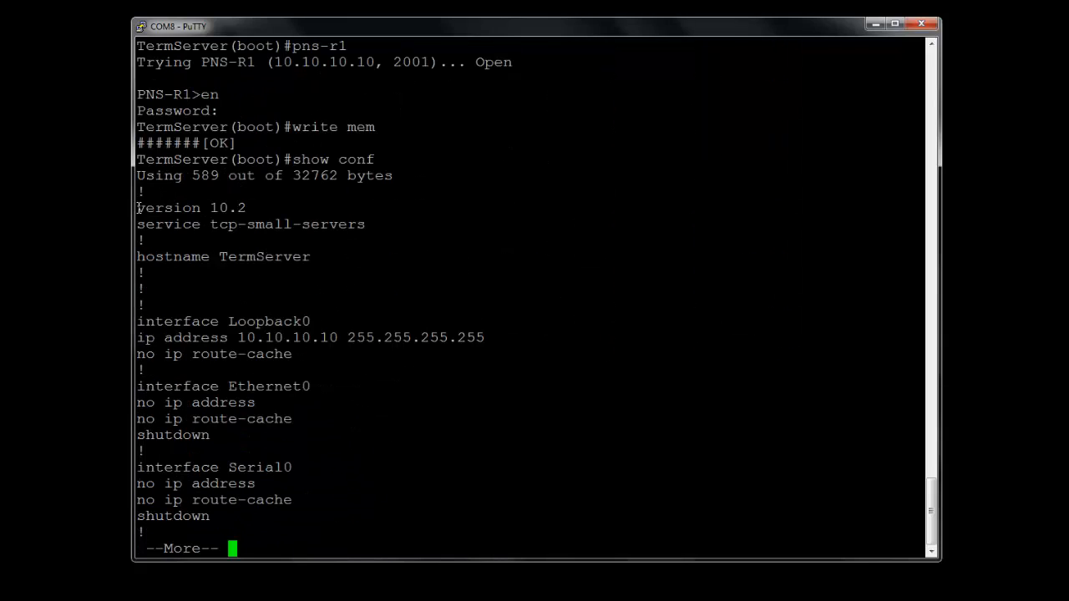
key(space)
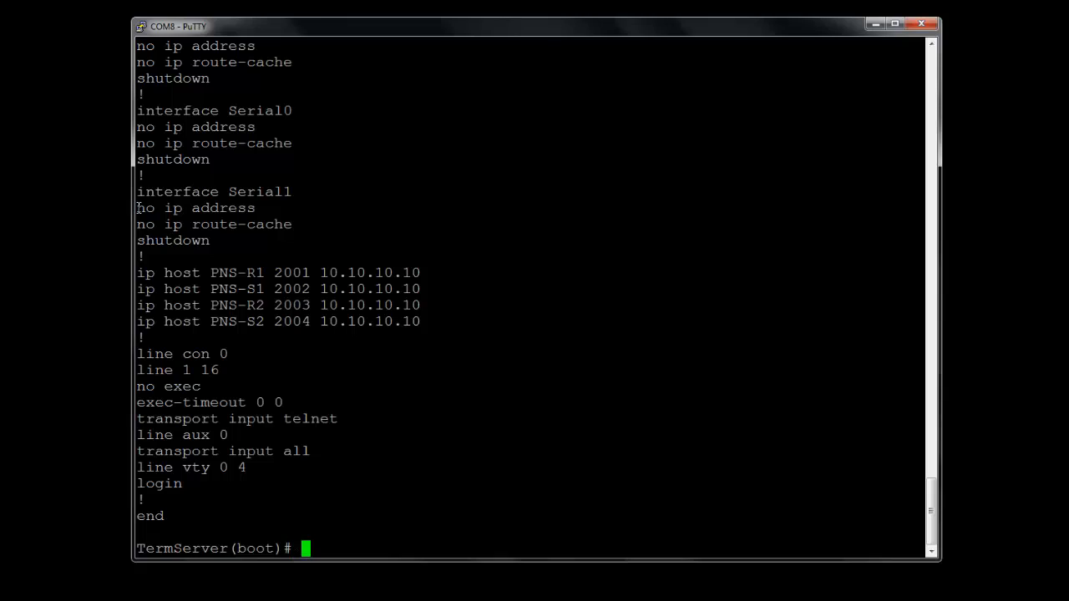